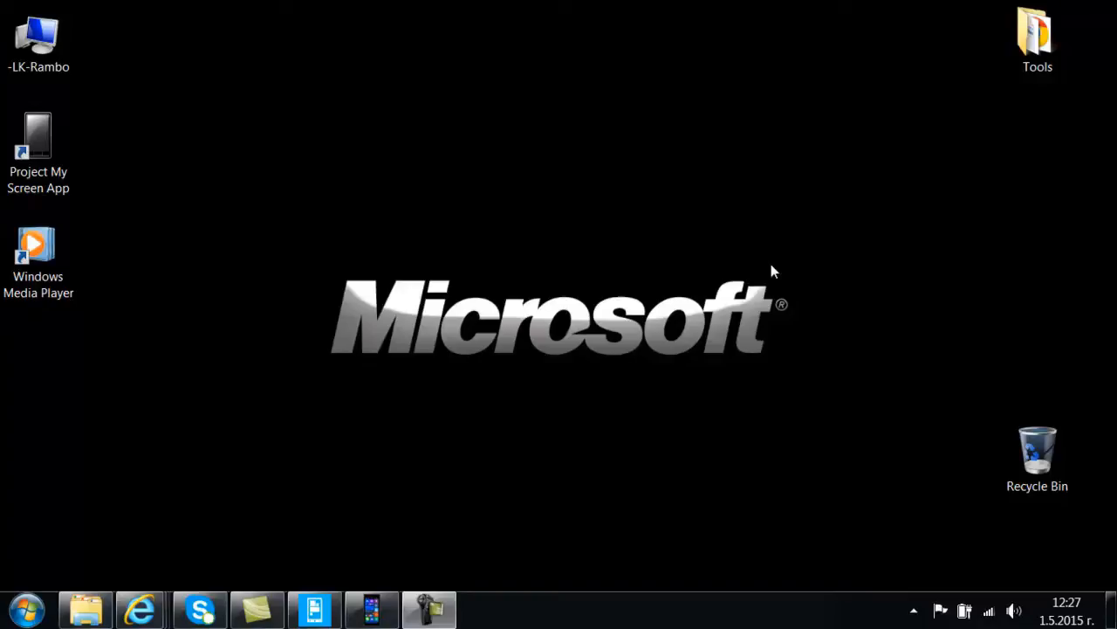
{"action": "mouse_move", "coordinate": [716, 264]}
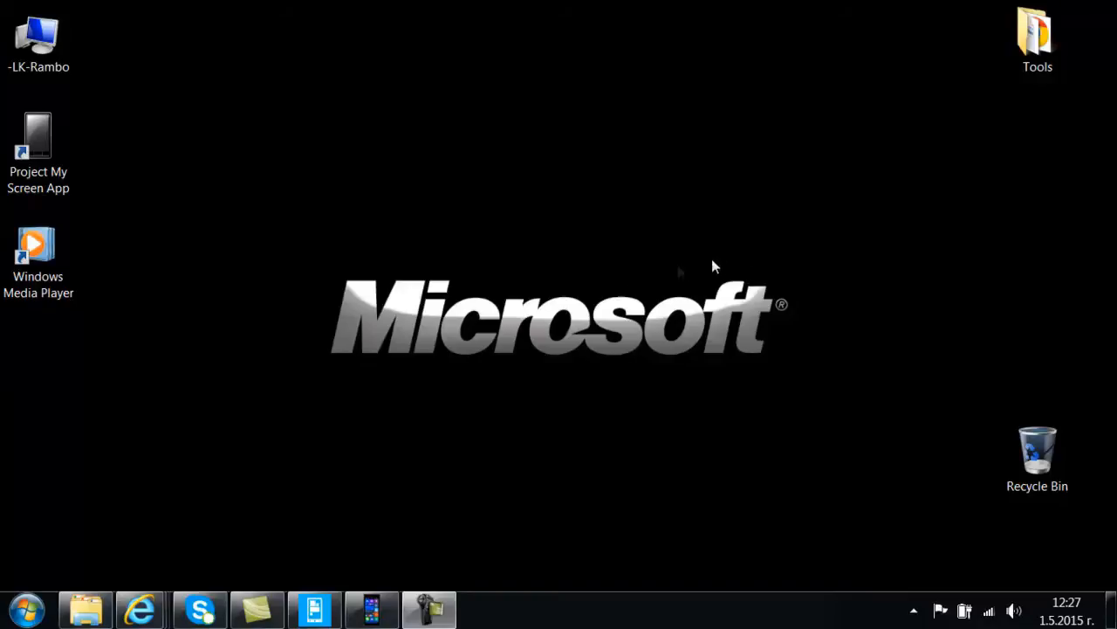
{"action": "mouse_move", "coordinate": [138, 604]}
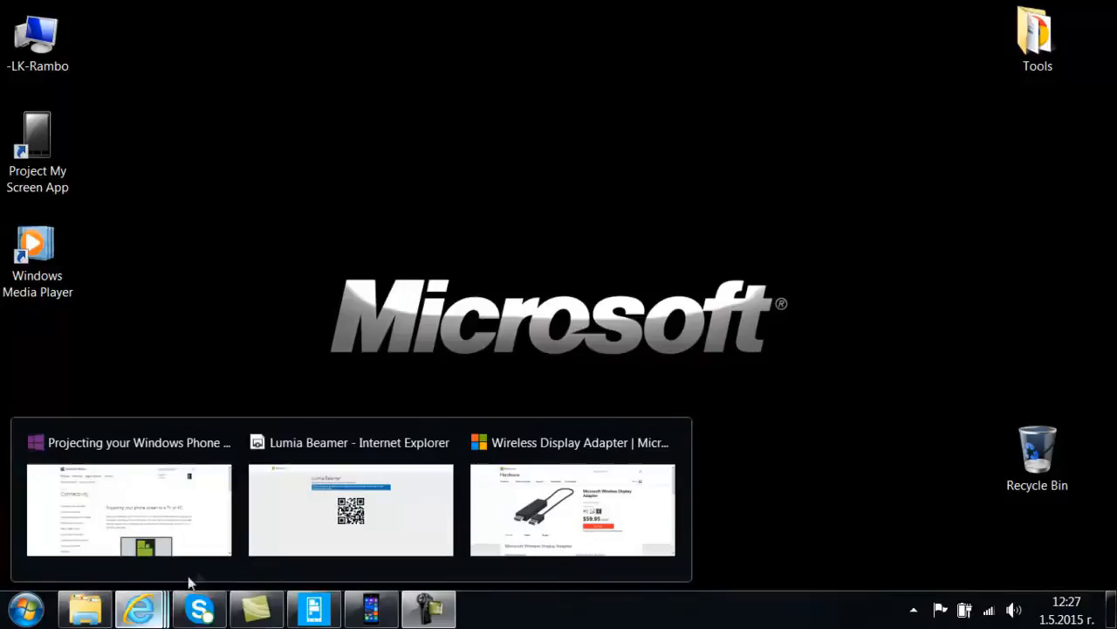
Open the 'Projecting your Windows Phone' IE tab and scroll to the USB cable steps.
{"action": "left_click", "coordinate": [129, 517]}
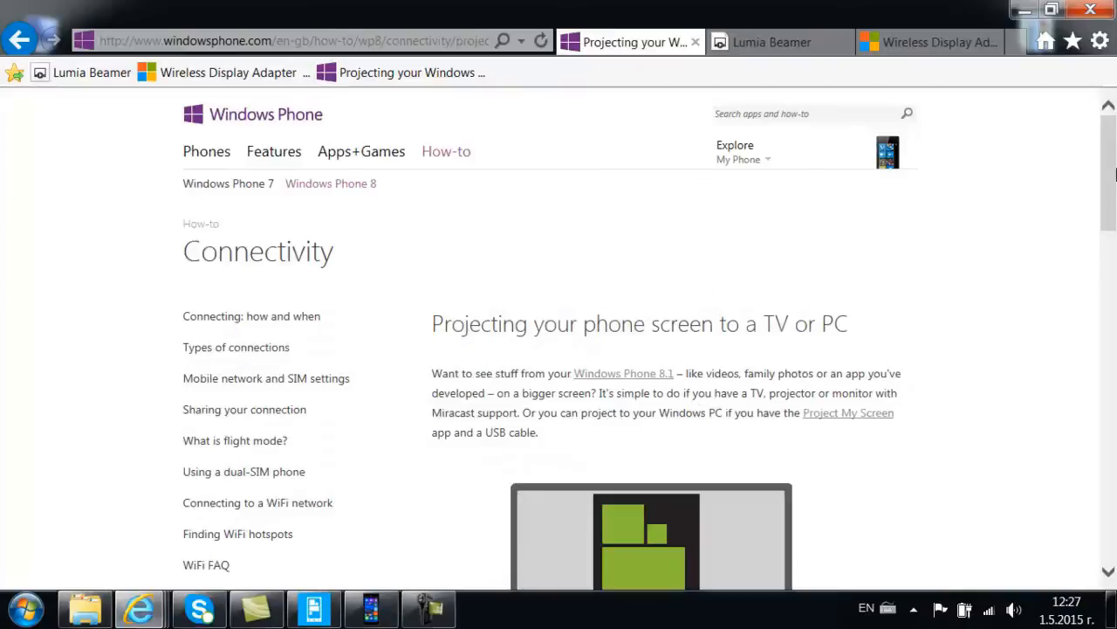
{"action": "scroll", "scroll_direction": "down", "scroll_amount": 3}
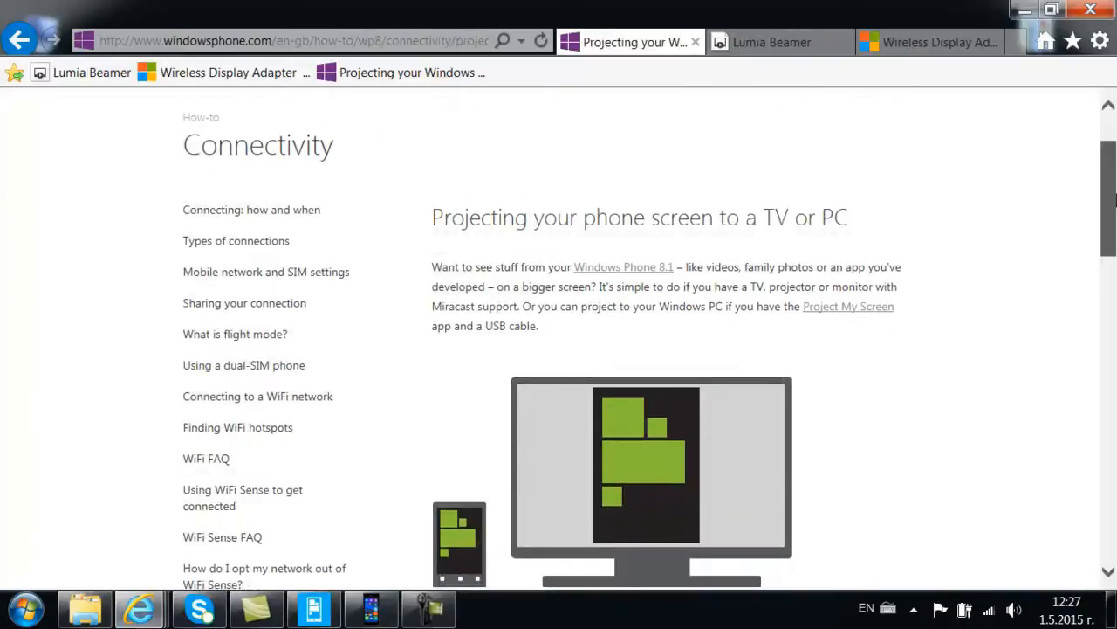
{"action": "scroll", "scroll_direction": "down", "scroll_amount": 3}
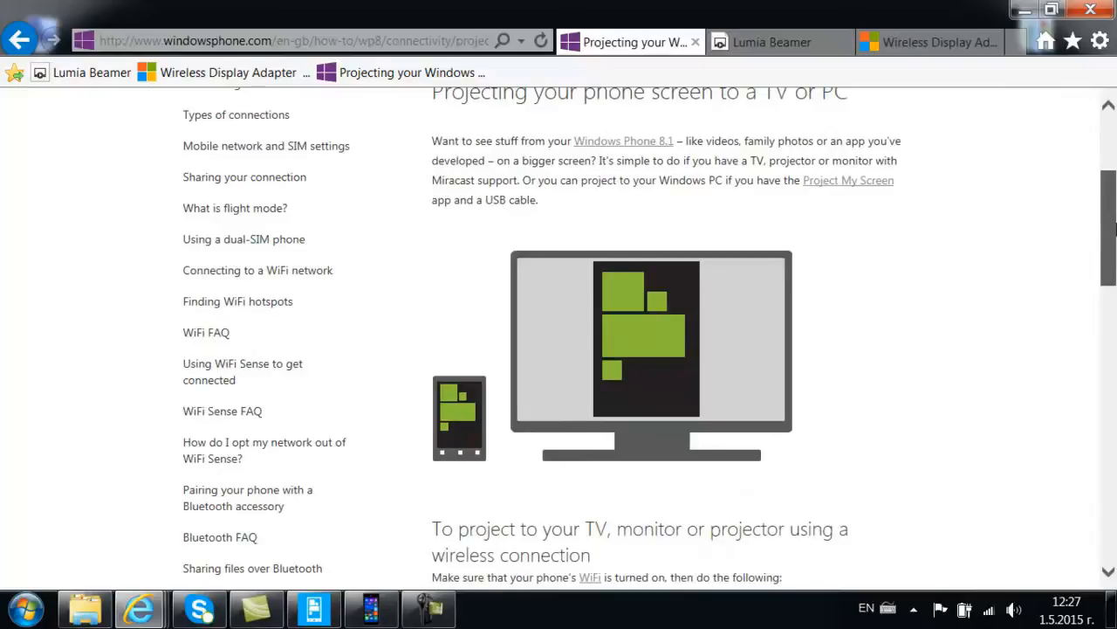
{"action": "scroll", "scroll_direction": "down", "scroll_amount": 3}
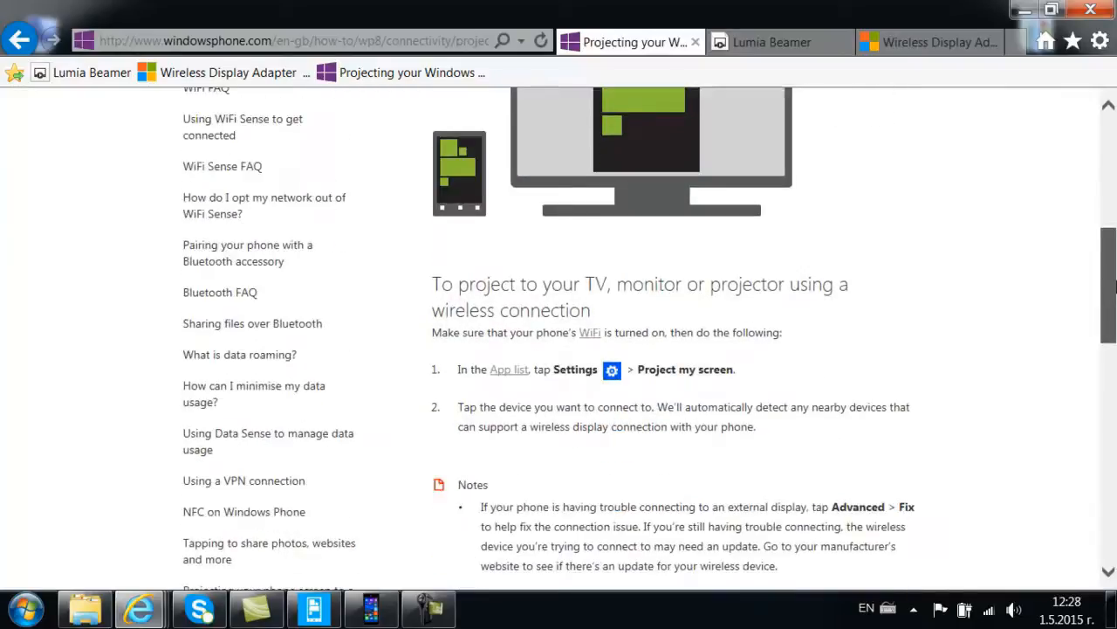
{"action": "scroll", "scroll_direction": "down", "scroll_amount": 3}
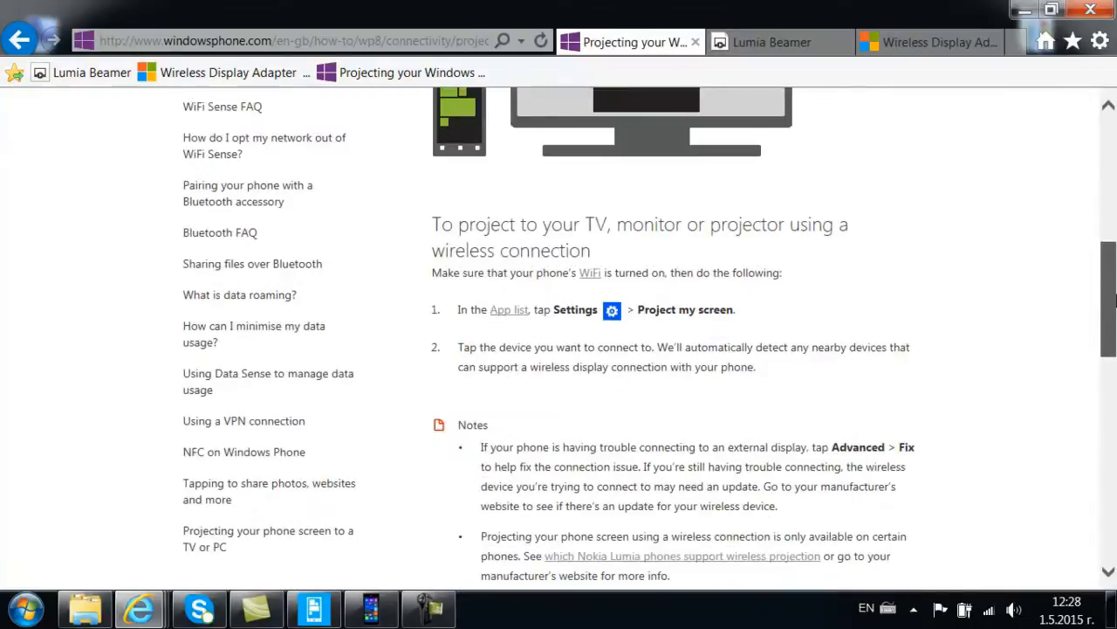
{"action": "scroll", "scroll_direction": "down", "scroll_amount": 3}
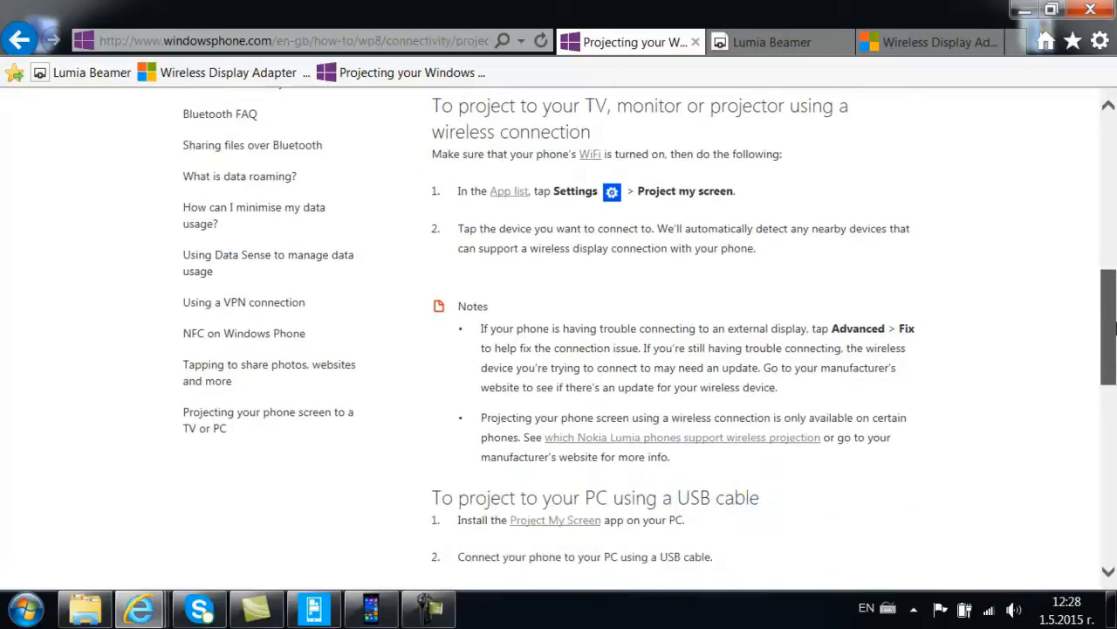
{"action": "scroll", "scroll_direction": "down", "scroll_amount": 3}
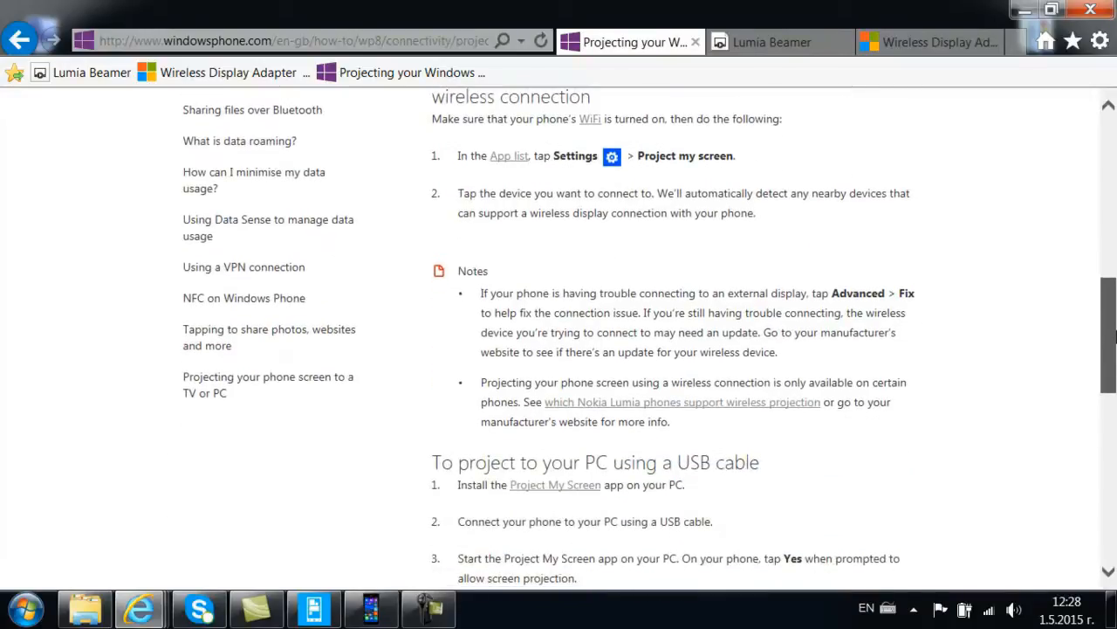
{"action": "scroll", "scroll_direction": "down", "scroll_amount": 3}
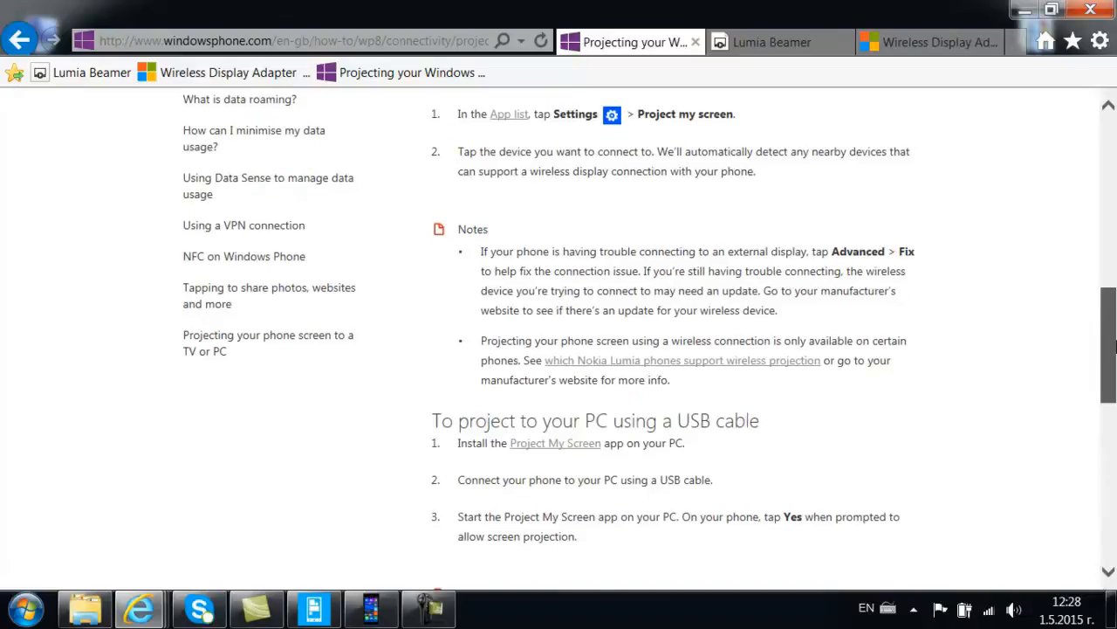
Browse the mirrored phone to Settings > system, where project my screen shows Windows PC.
{"action": "scroll", "scroll_direction": "down", "scroll_amount": 3}
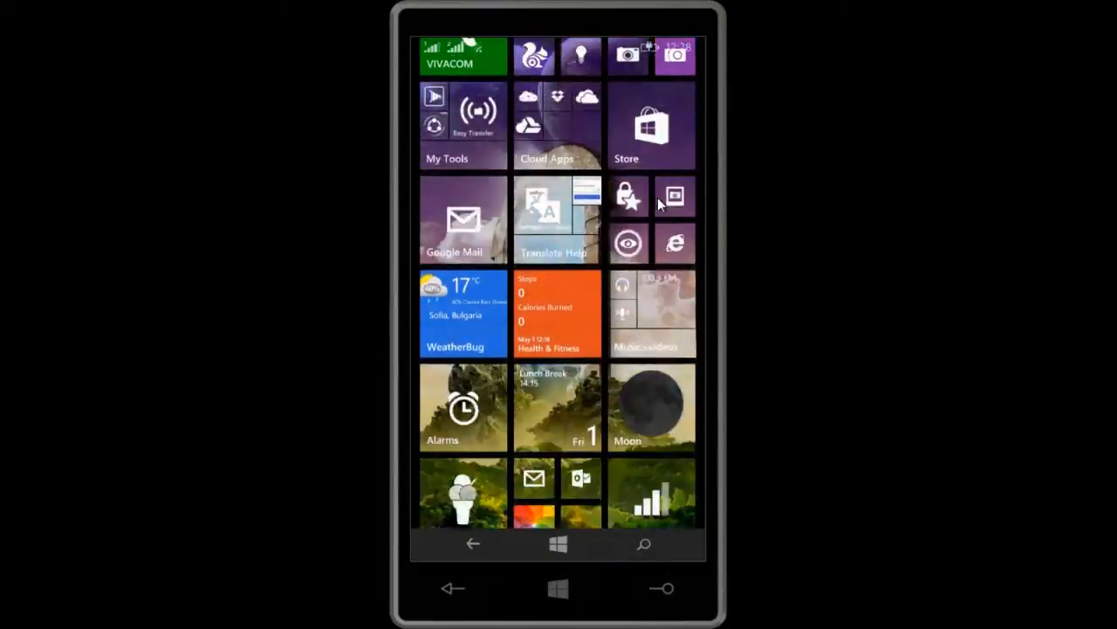
{"action": "scroll", "scroll_direction": "down", "scroll_amount": 3}
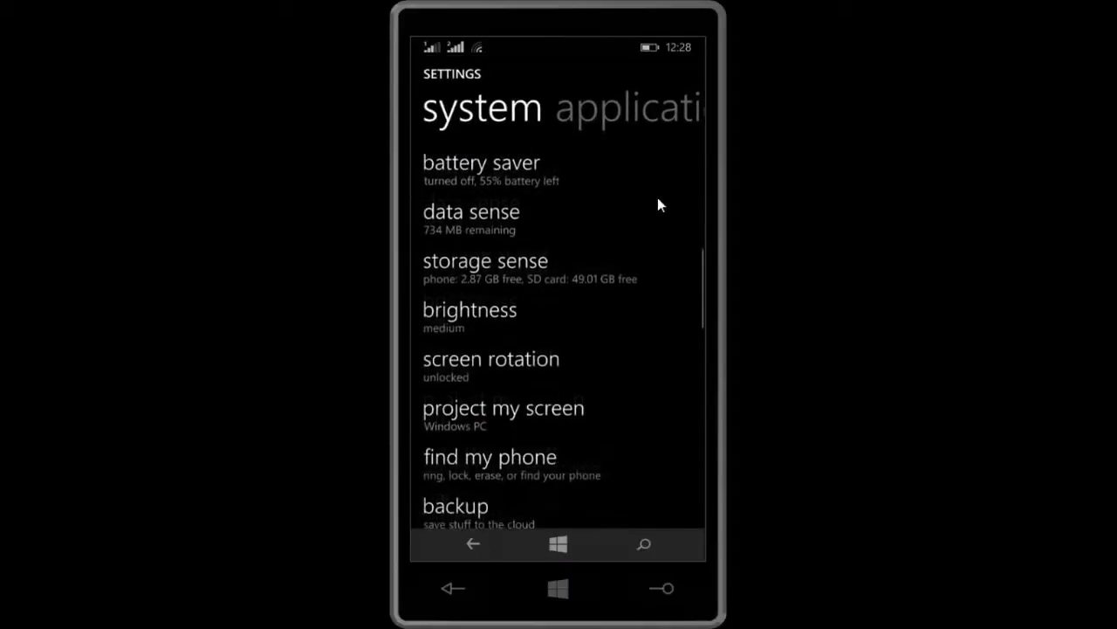
Review project my screen and its advanced options, then leave full screen for a window.
{"action": "scroll", "scroll_direction": "down", "scroll_amount": 3}
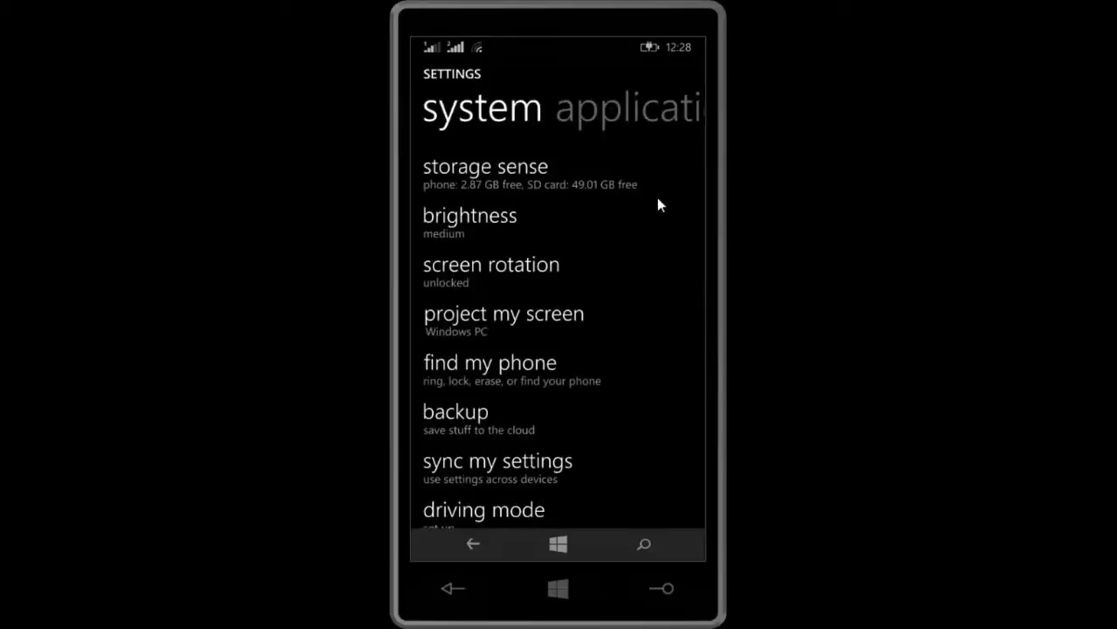
{"action": "left_click", "coordinate": [504, 313]}
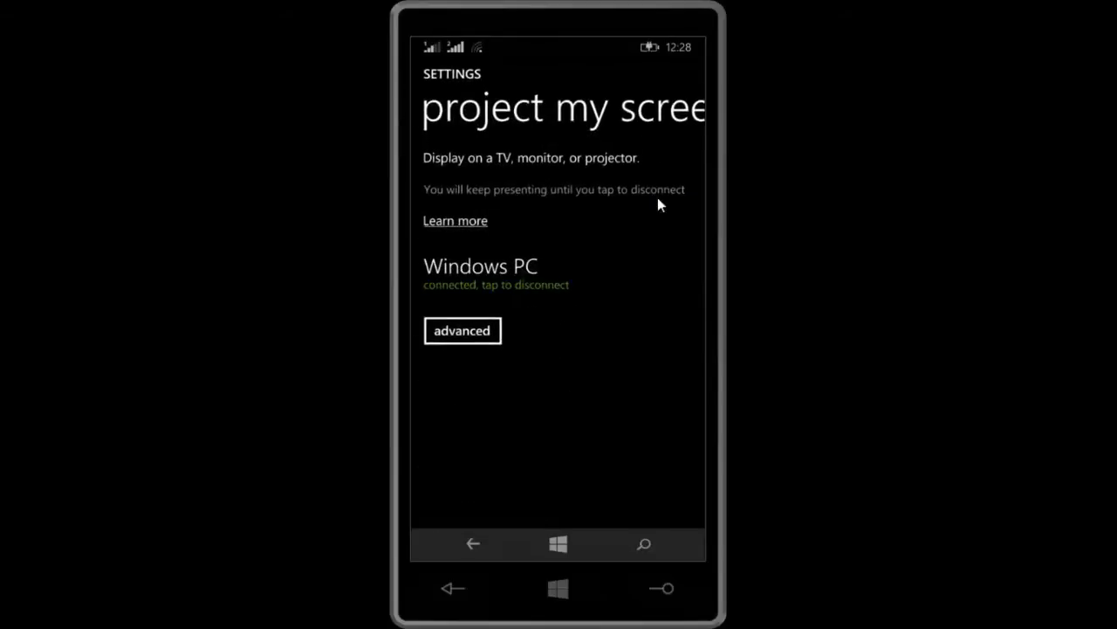
{"action": "left_click", "coordinate": [462, 331]}
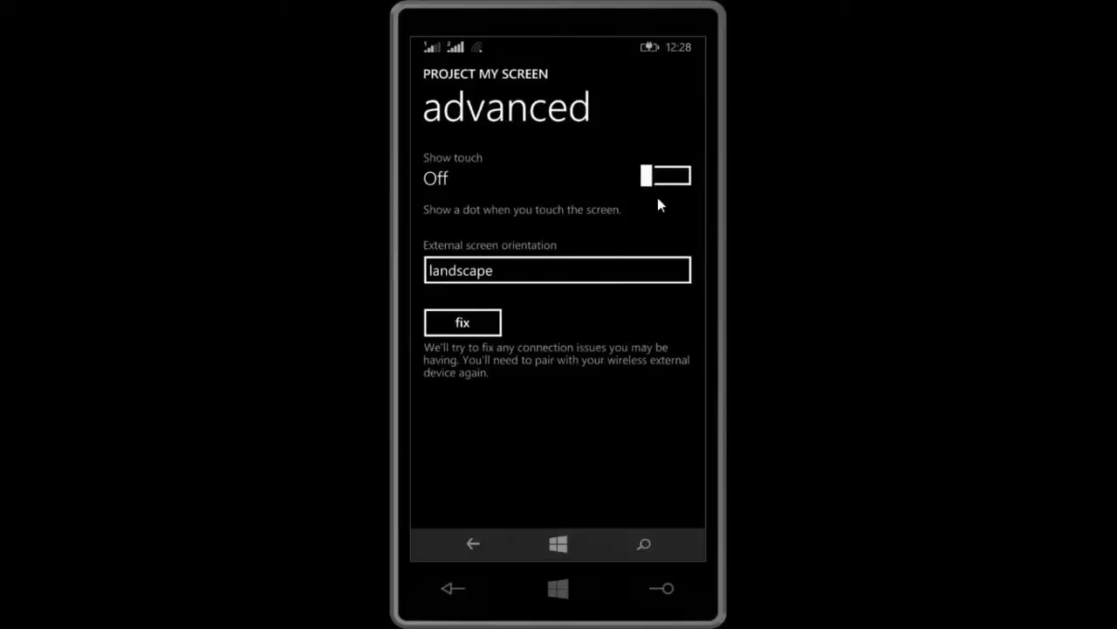
{"action": "left_click", "coordinate": [664, 175]}
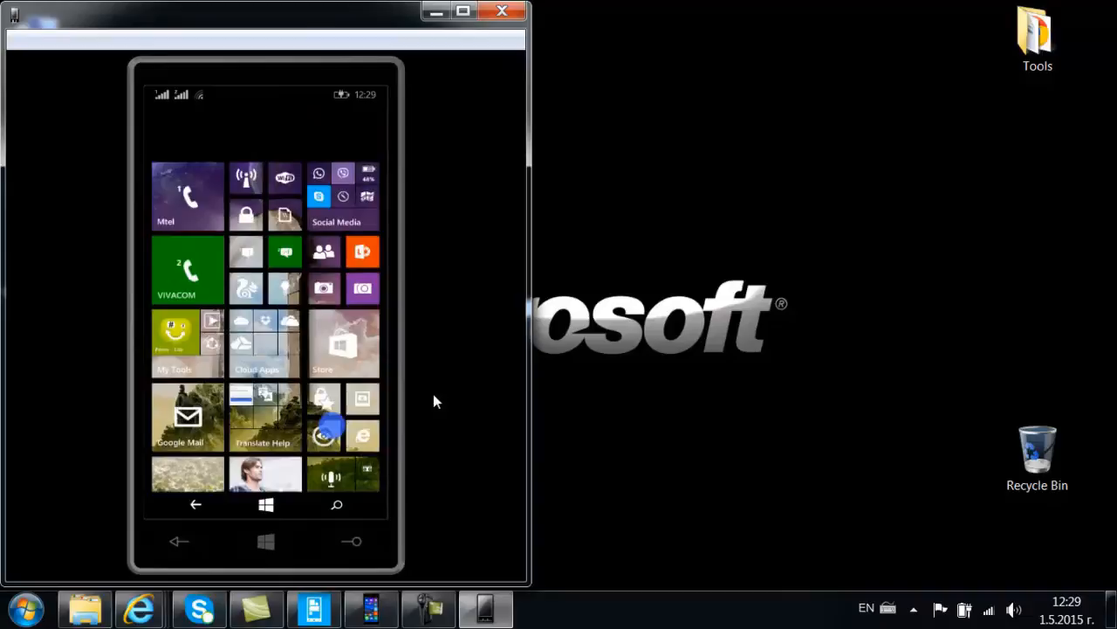
Open the lumiabeamer.com tab beside the phone window and launch Lumia Beamer.
{"action": "scroll", "scroll_direction": "down", "scroll_amount": 3}
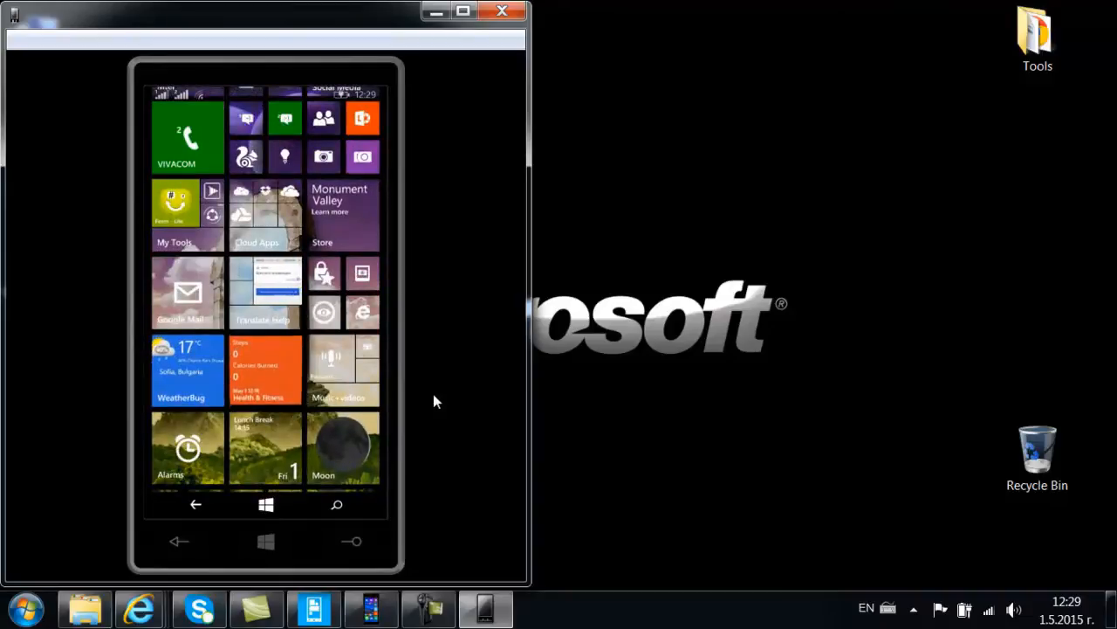
{"action": "mouse_move", "coordinate": [137, 608]}
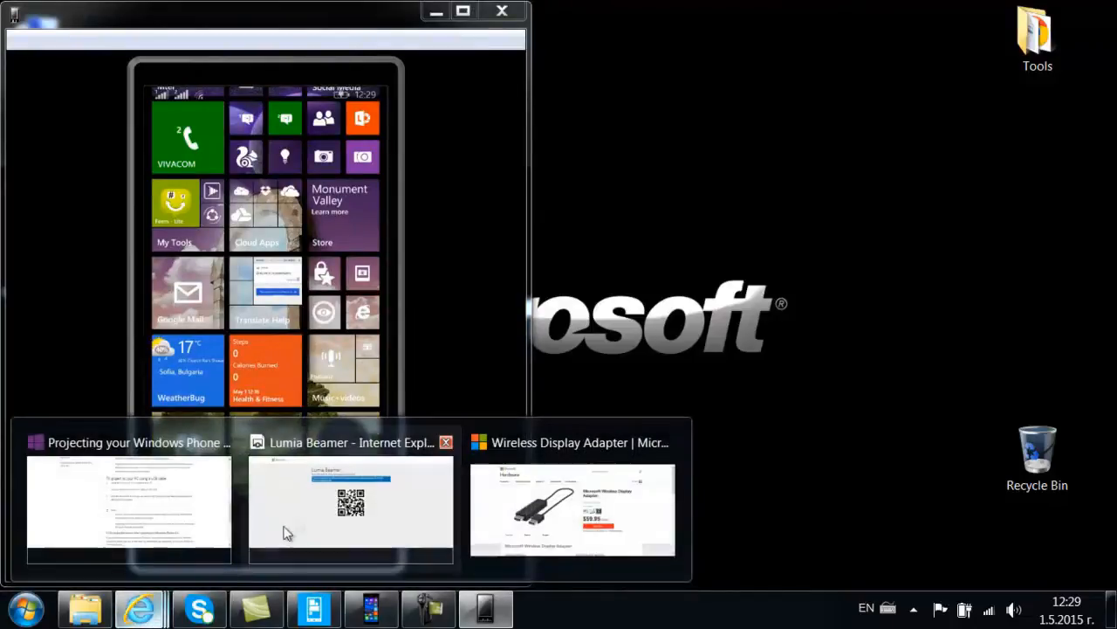
{"action": "left_click", "coordinate": [349, 505]}
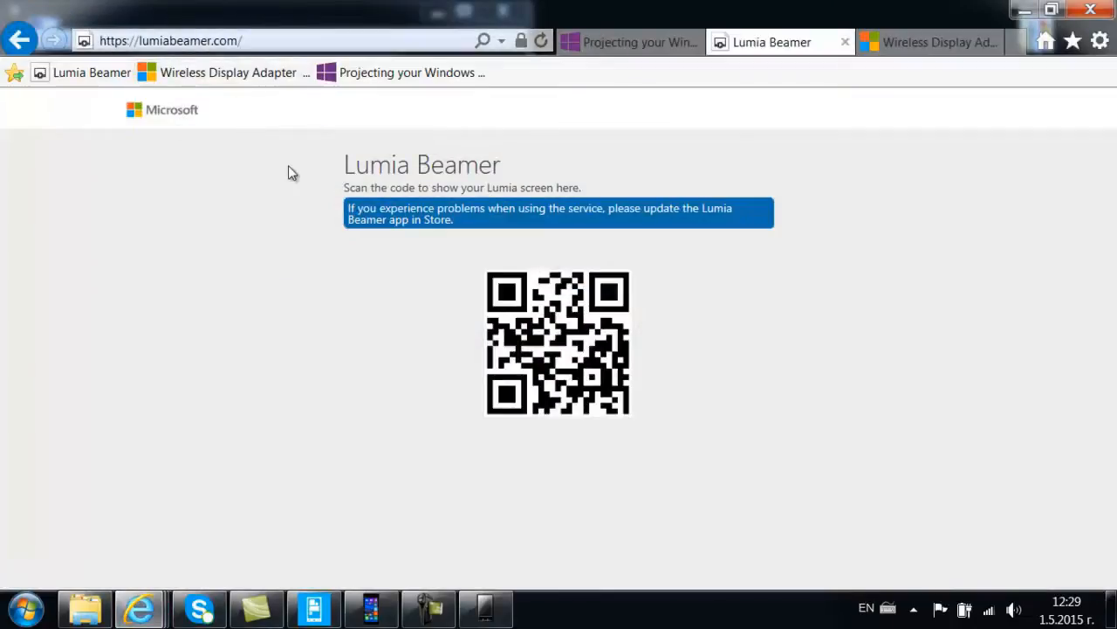
{"action": "mouse_move", "coordinate": [293, 268]}
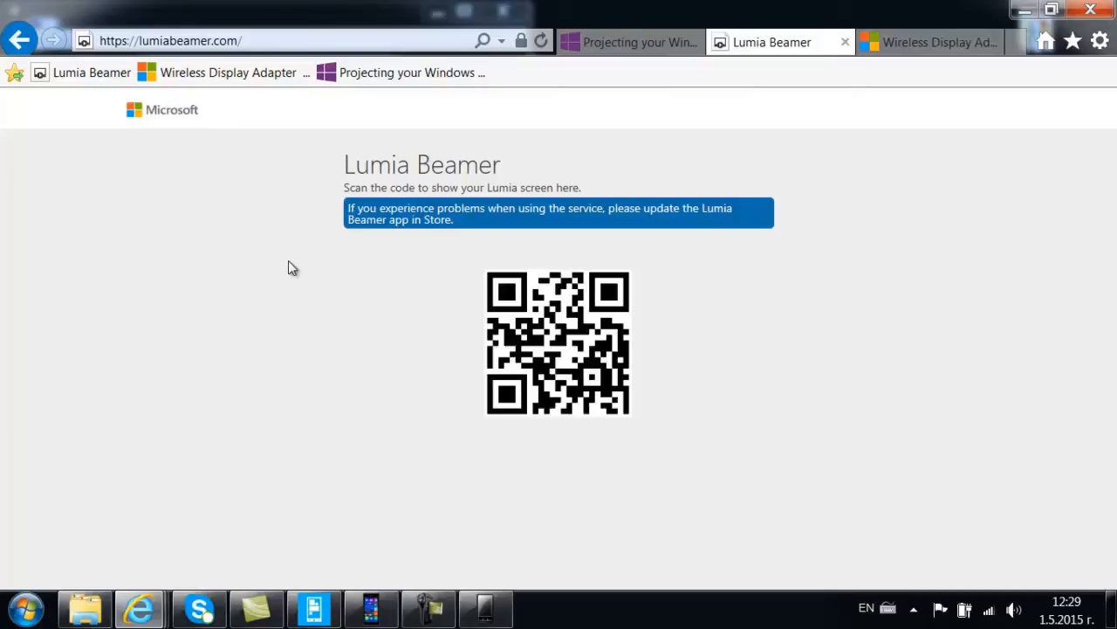
{"action": "right_click", "coordinate": [367, 13]}
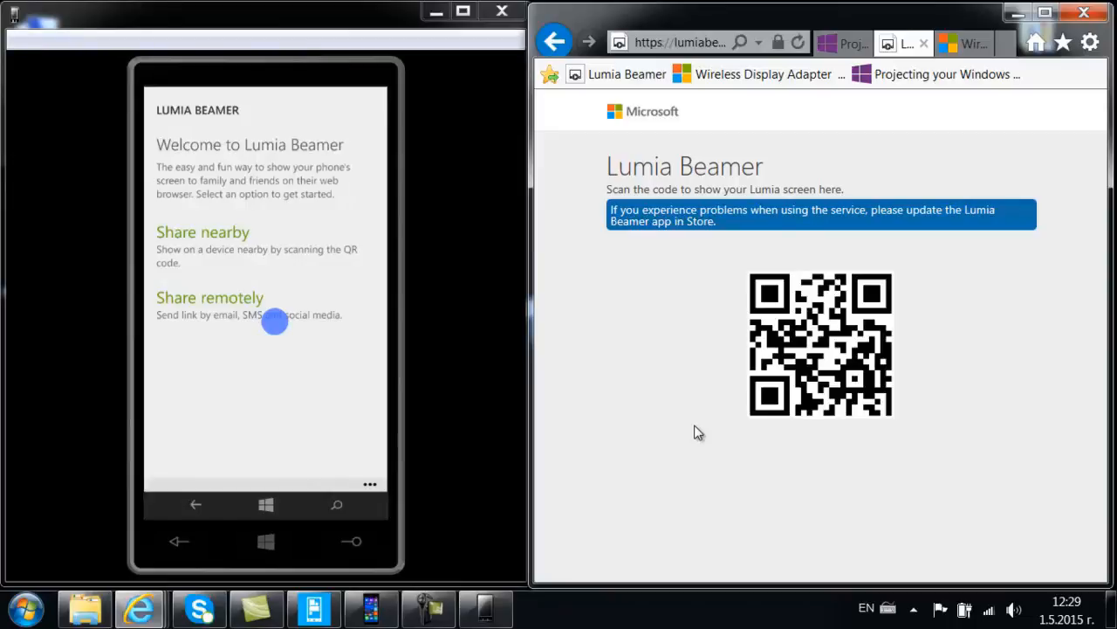
Connect Lumia Beamer via Share nearby QR scan with auto update beaming.
{"action": "left_click", "coordinate": [203, 231]}
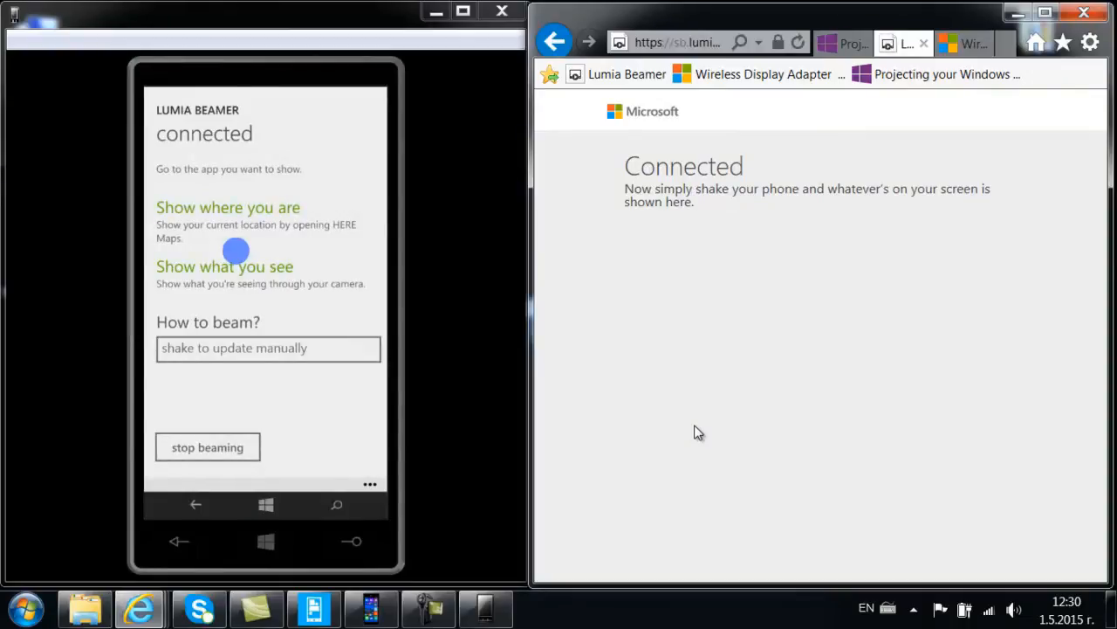
{"action": "left_click", "coordinate": [268, 349]}
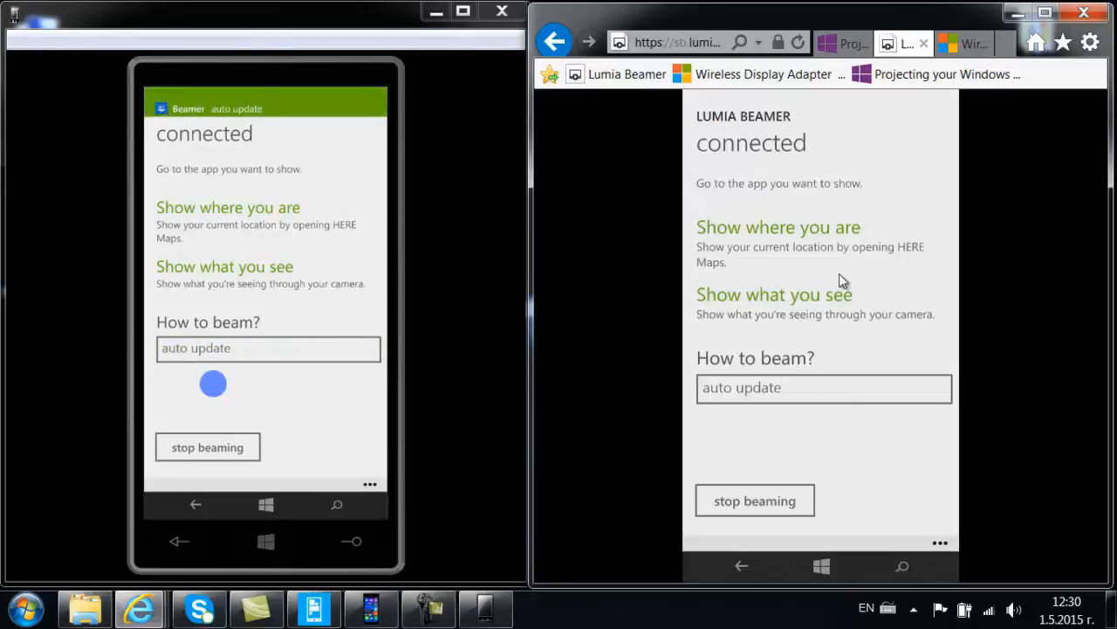
{"action": "mouse_move", "coordinate": [1091, 42]}
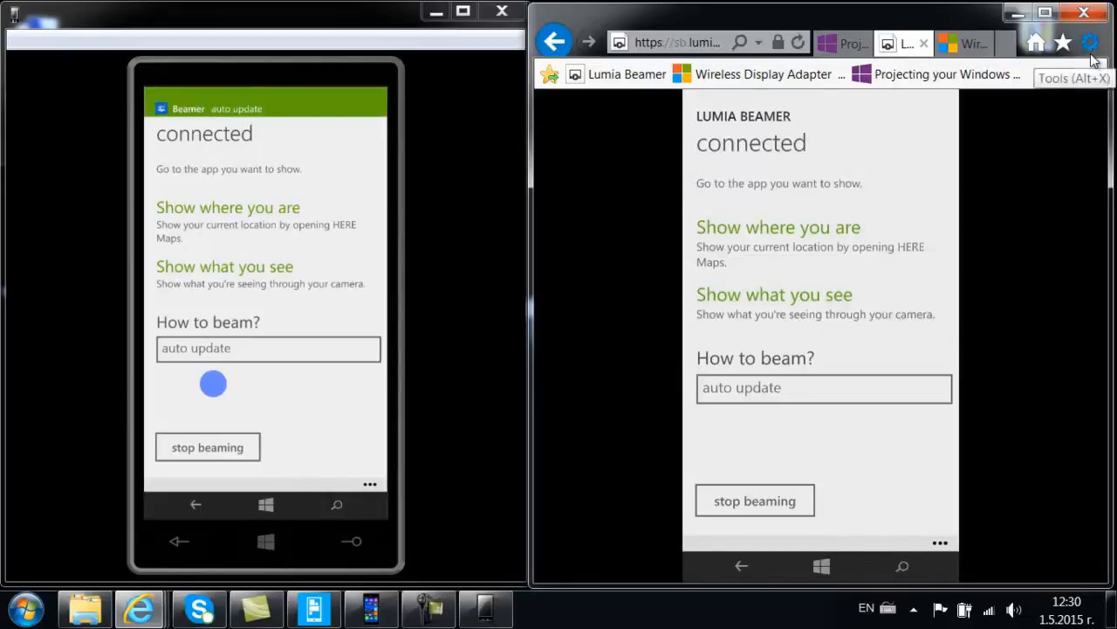
{"action": "left_click", "coordinate": [1090, 40]}
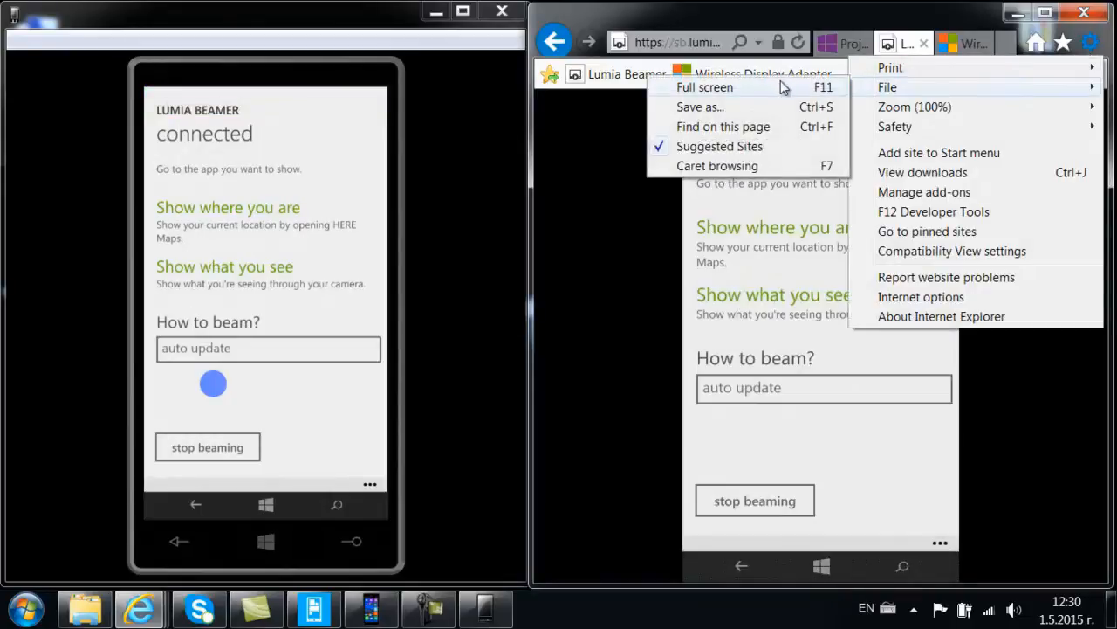
Make IE full screen and open a YouTube HoloLens video on the phone.
{"action": "left_click", "coordinate": [704, 87]}
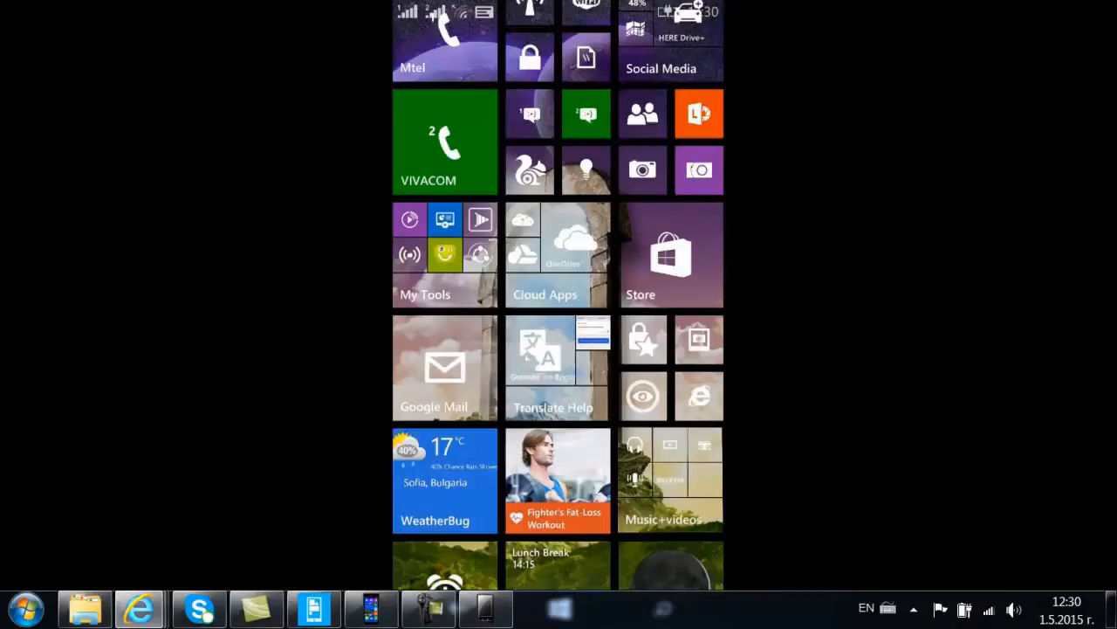
{"action": "scroll", "scroll_direction": "down", "scroll_amount": 3}
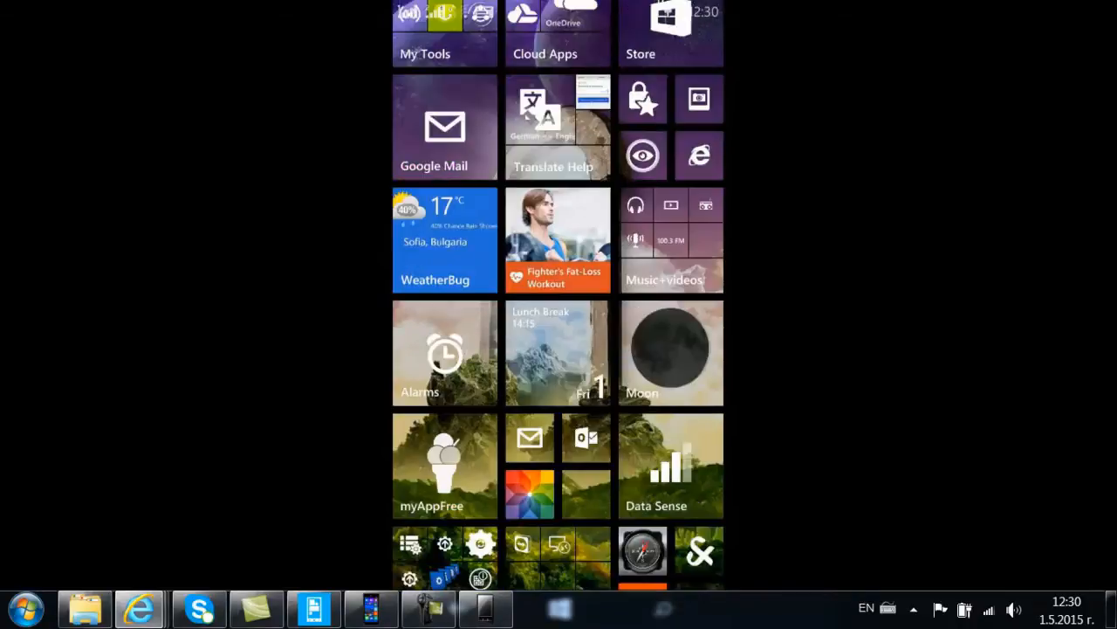
{"action": "scroll", "scroll_direction": "down", "scroll_amount": 3}
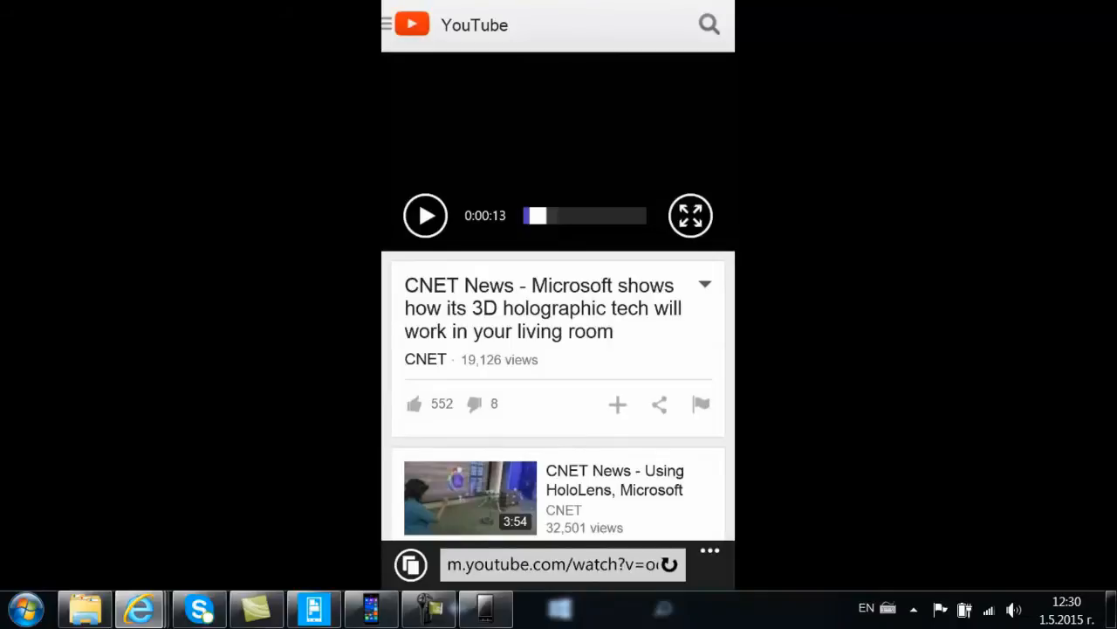
Open Photos, the Saved Pictures album and one picture on the beamed phone.
{"action": "left_click", "coordinate": [425, 215]}
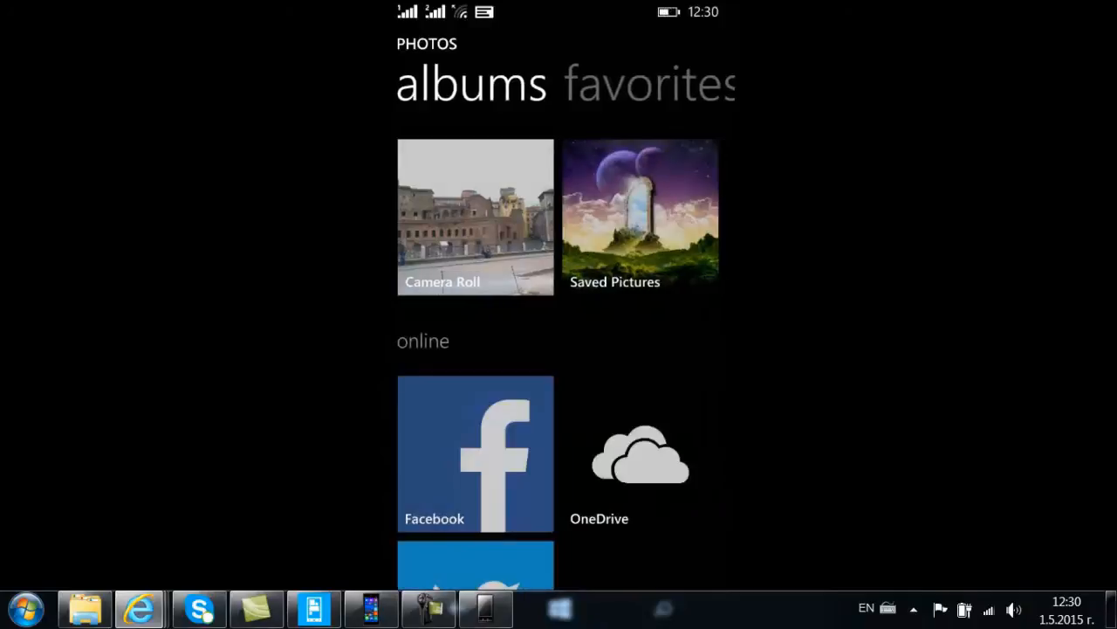
{"action": "left_click", "coordinate": [641, 216]}
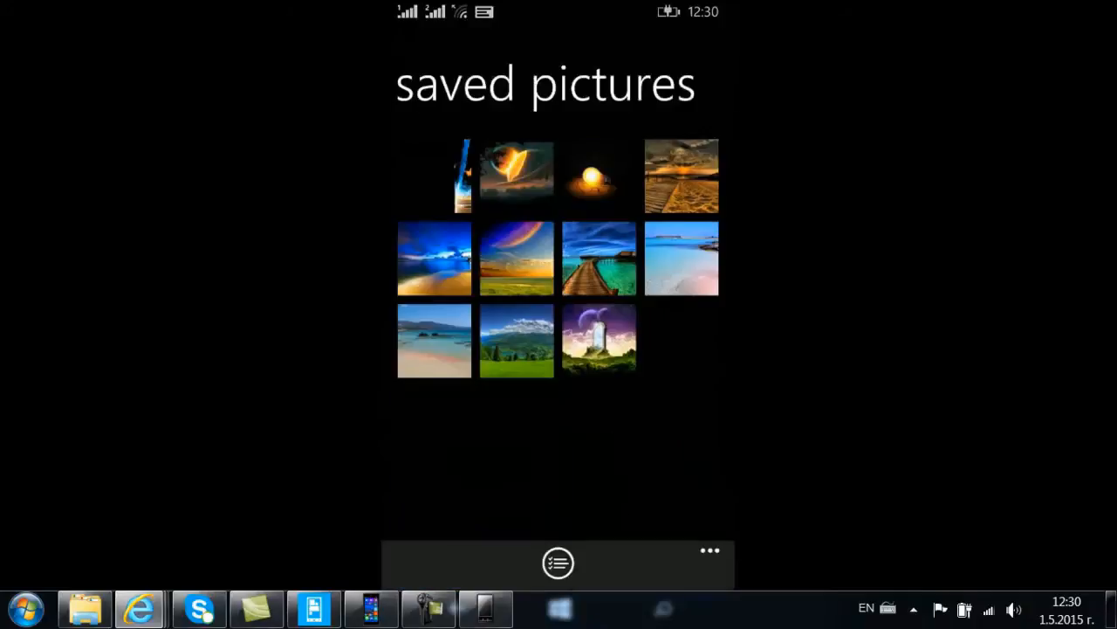
{"action": "left_click", "coordinate": [682, 175]}
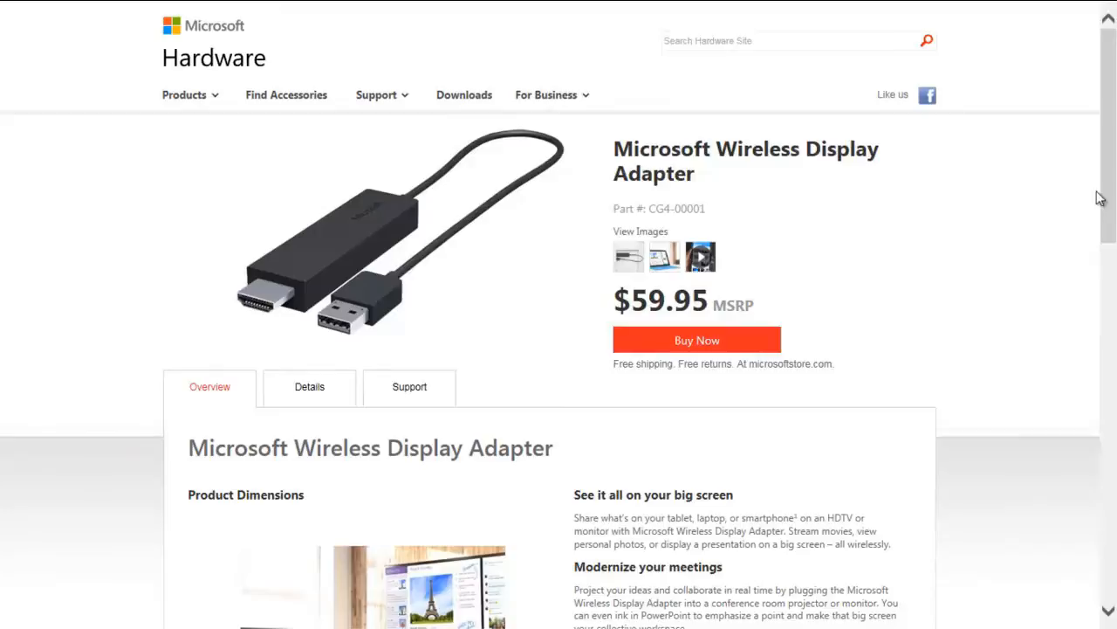
Scroll the Wireless Display Adapter page down to its compatibility logos.
{"action": "scroll", "scroll_direction": "down", "scroll_amount": 3}
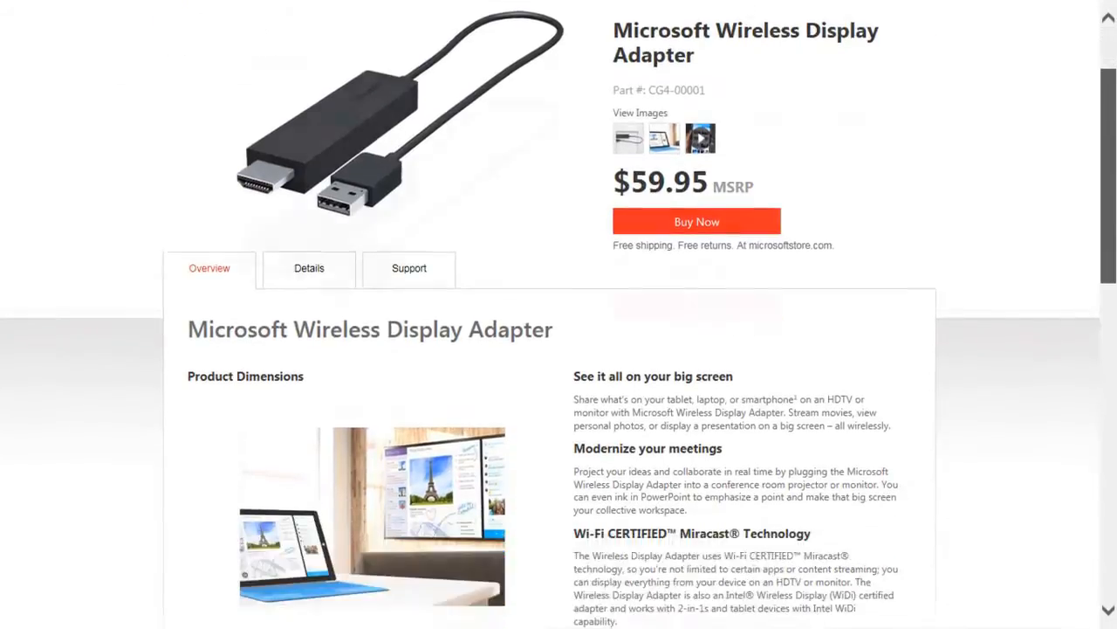
{"action": "scroll", "scroll_direction": "down", "scroll_amount": 3}
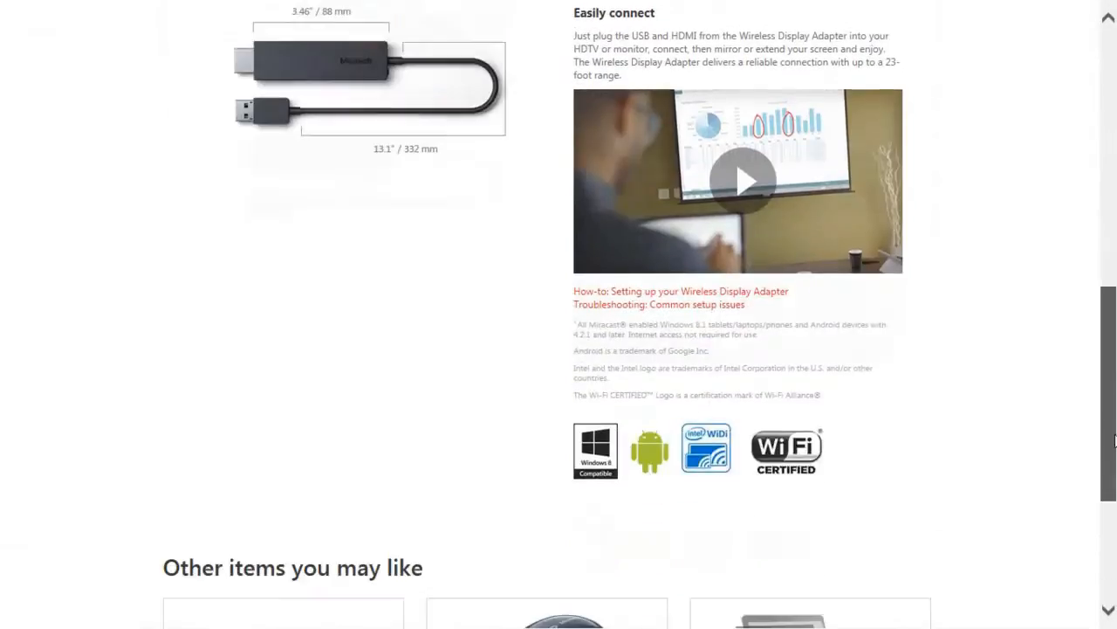
{"action": "scroll", "scroll_direction": "down", "scroll_amount": 3}
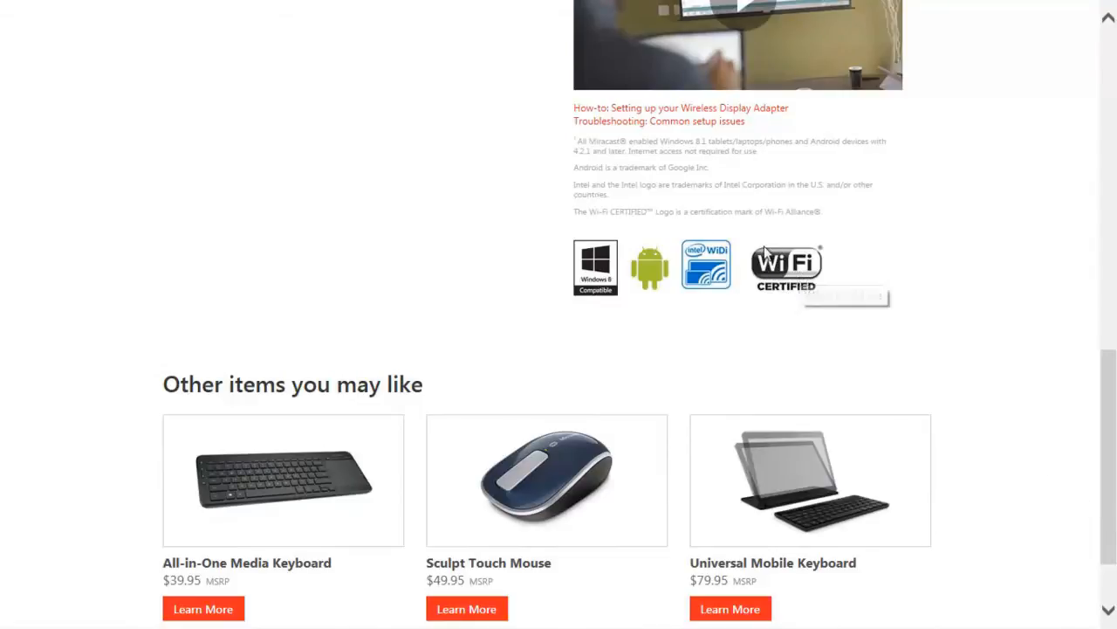
{"action": "mouse_move", "coordinate": [806, 284]}
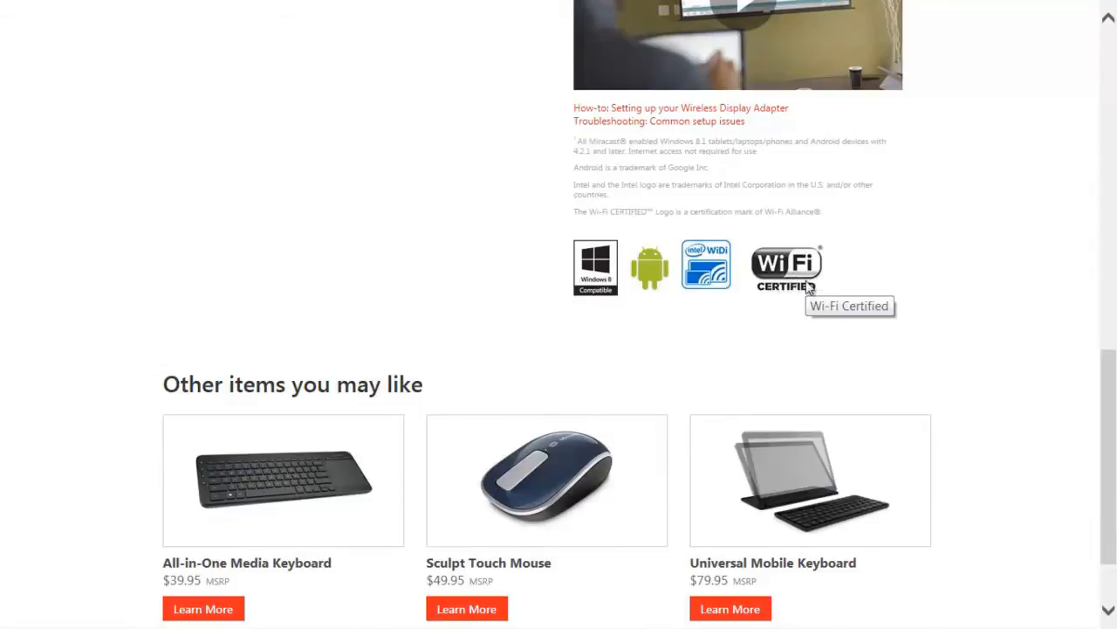
{"action": "mouse_move", "coordinate": [715, 265]}
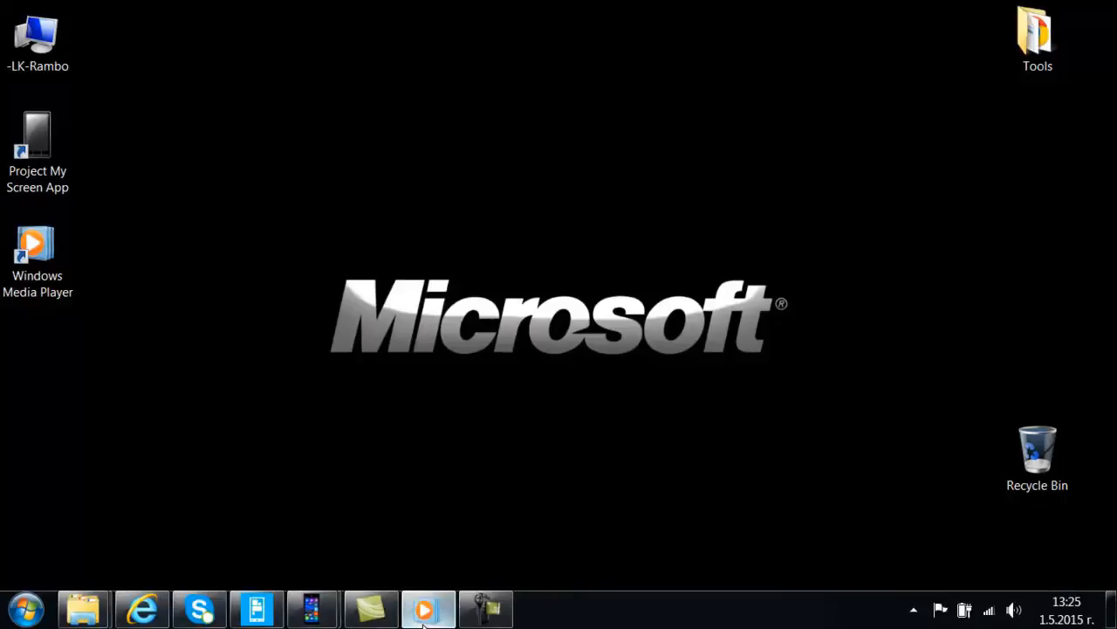
Open the Media Player library and check remote control and automatic device playback.
{"action": "left_click", "coordinate": [420, 609]}
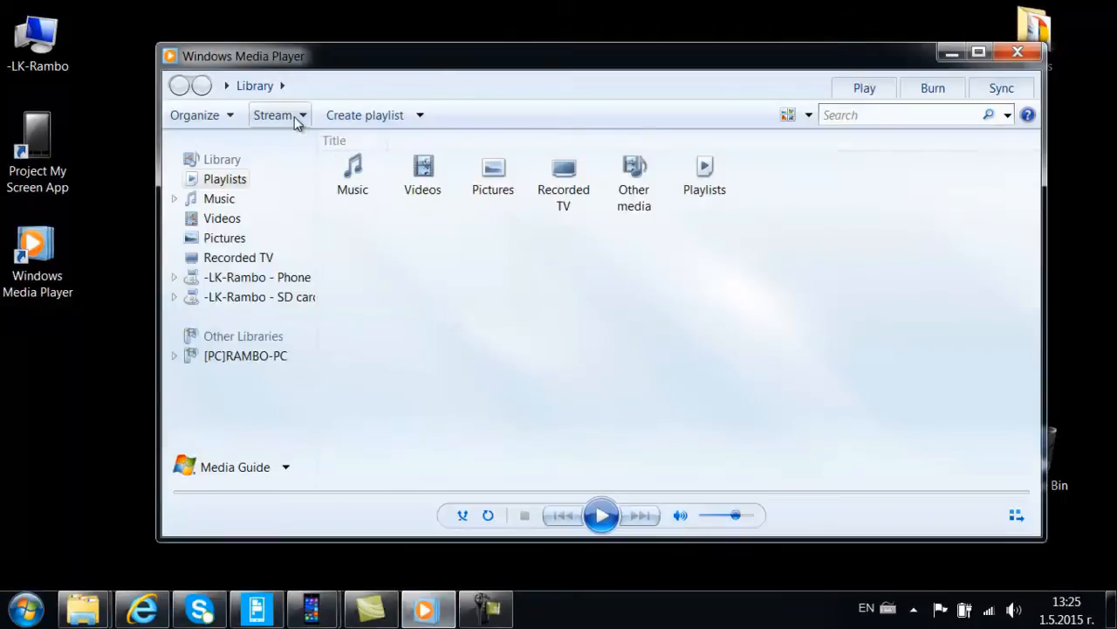
{"action": "left_click", "coordinate": [275, 115]}
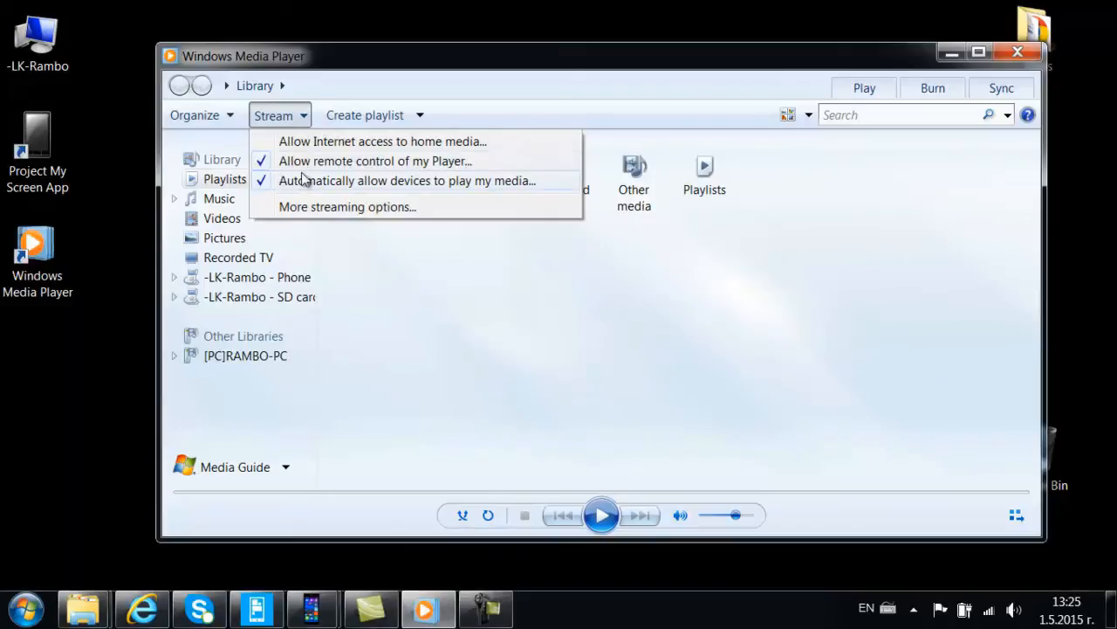
{"action": "mouse_move", "coordinate": [314, 180]}
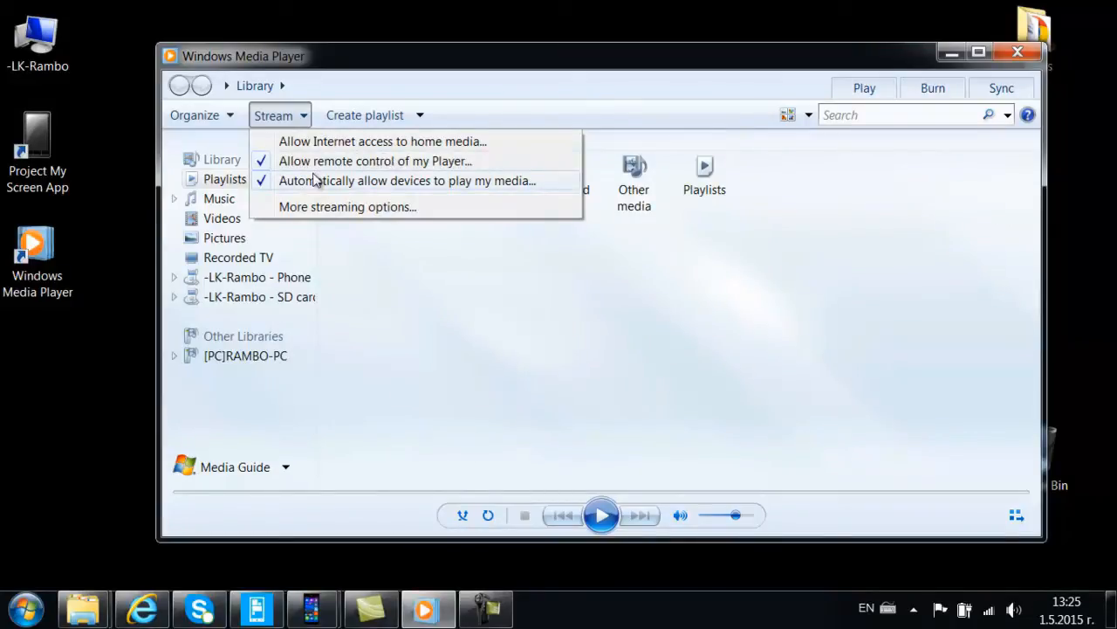
{"action": "mouse_move", "coordinate": [493, 189]}
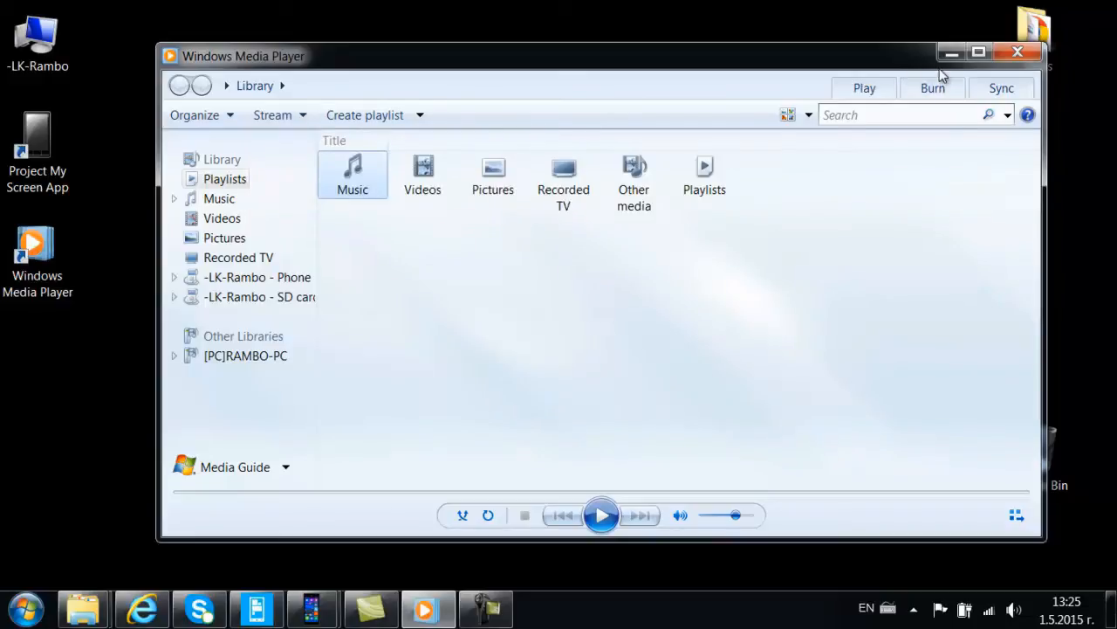
{"action": "mouse_move", "coordinate": [901, 67]}
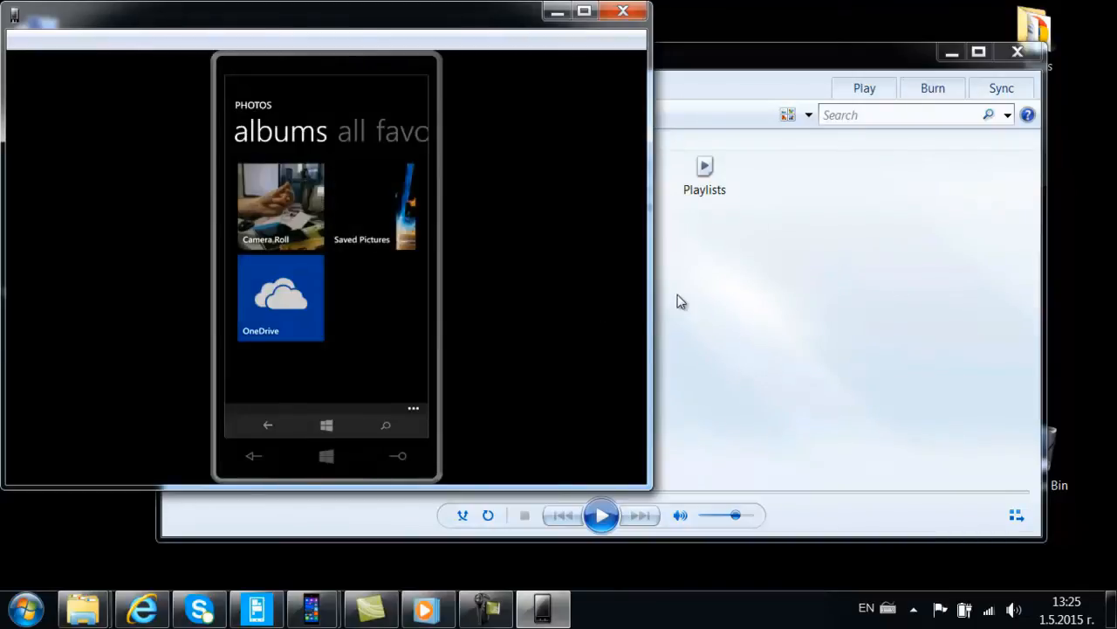
Open Saved Pictures on the mirrored phone and play a beach photo to Media Player.
{"action": "left_click", "coordinate": [387, 205]}
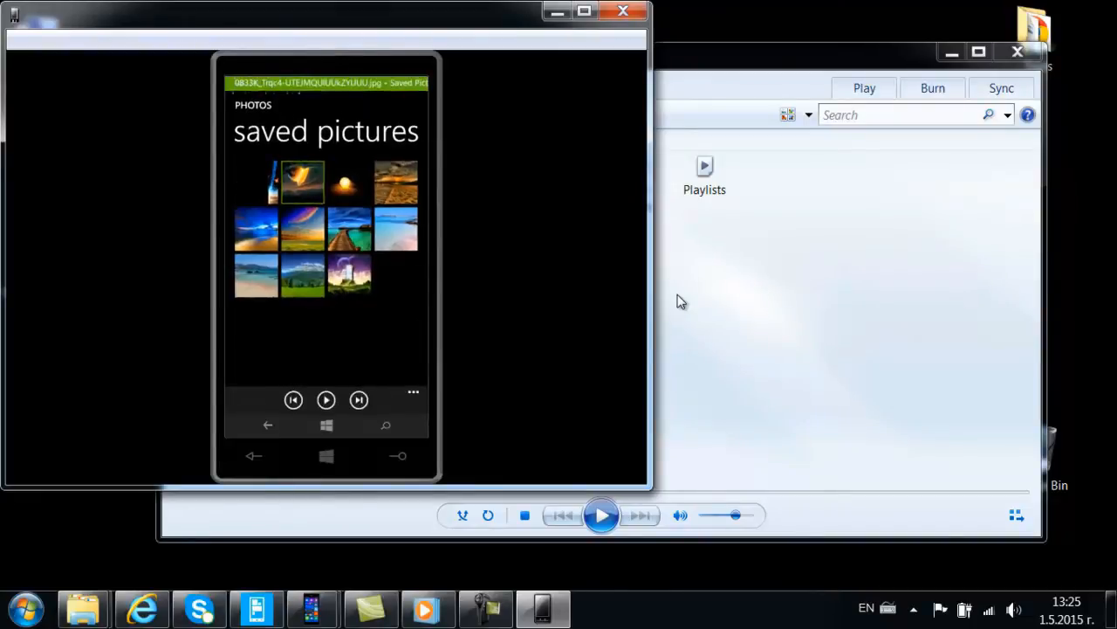
{"action": "left_click", "coordinate": [601, 515]}
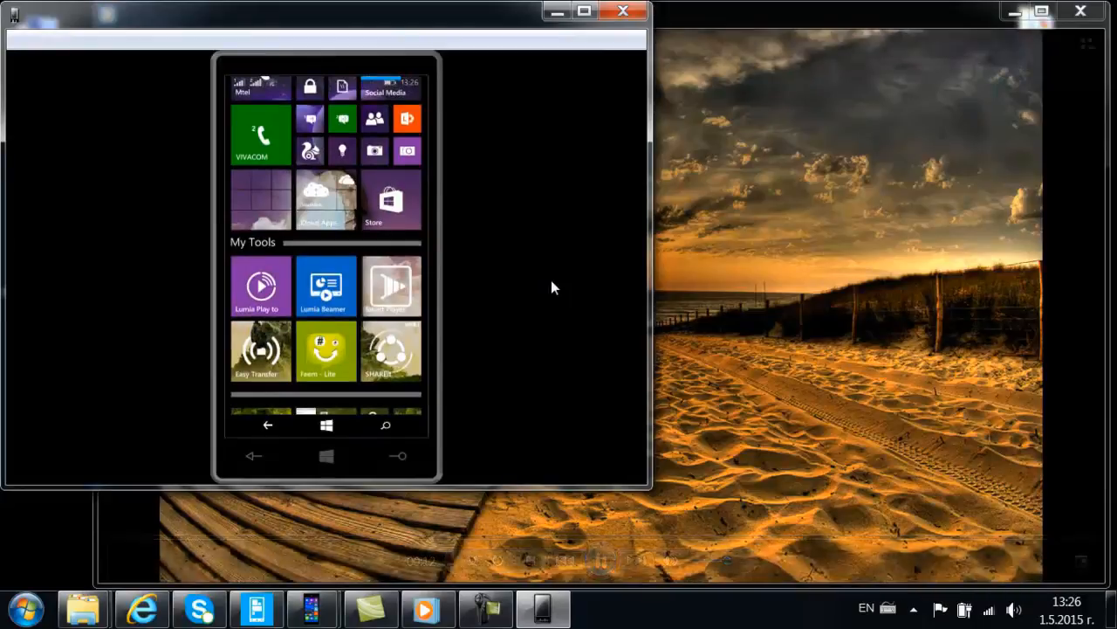
Launch Smart Player and browse RAMBO-PC: -LK-Rambo's All Music library.
{"action": "left_click", "coordinate": [390, 286]}
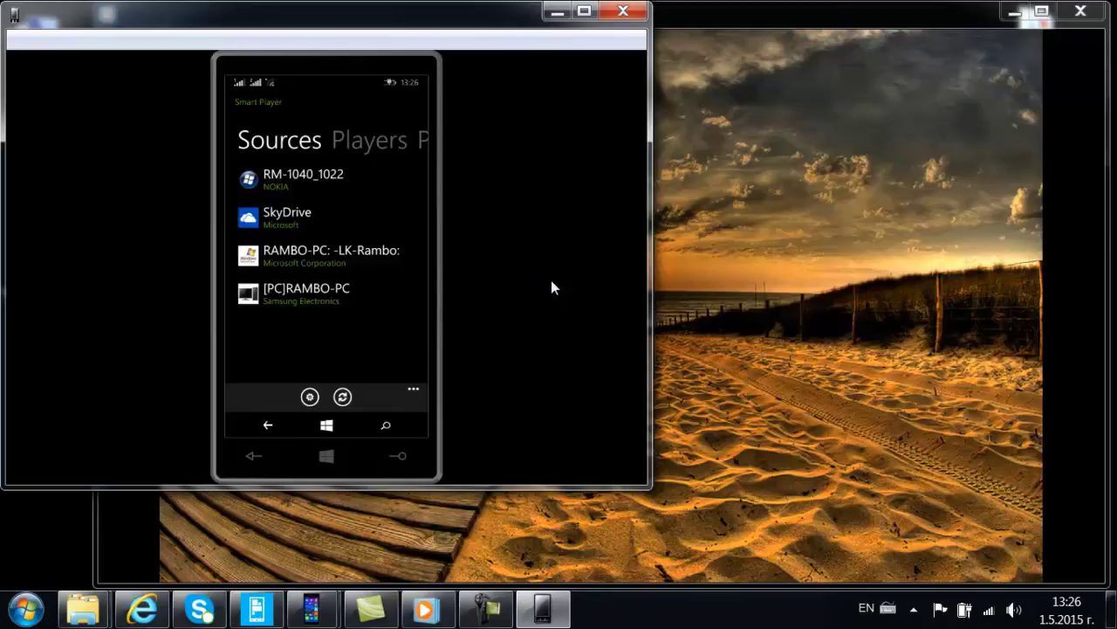
{"action": "left_click", "coordinate": [331, 256]}
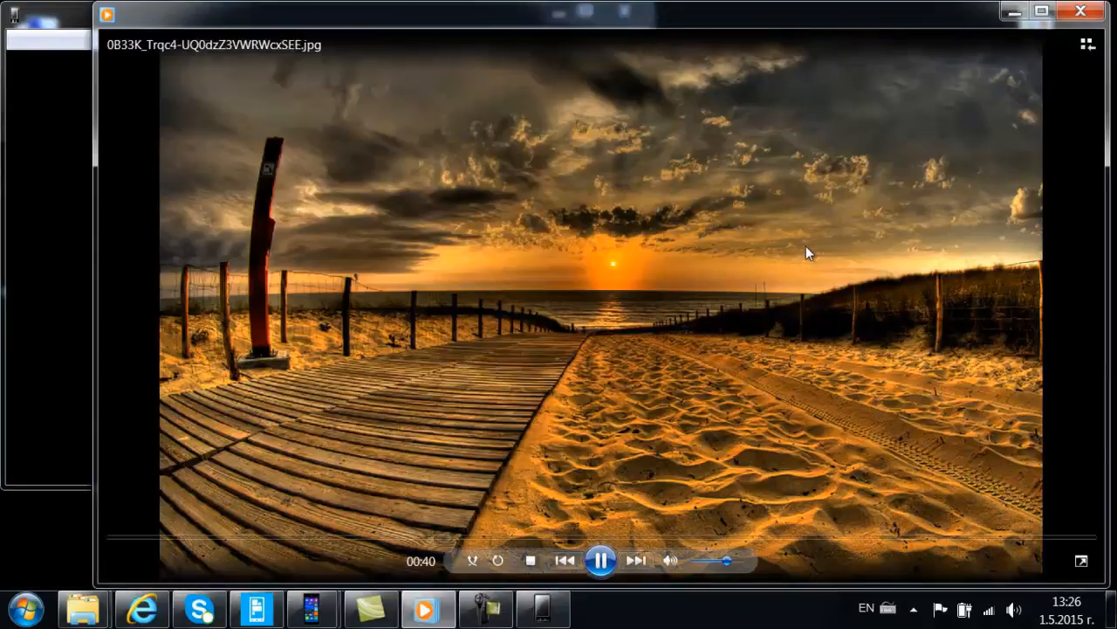
{"action": "mouse_move", "coordinate": [948, 154]}
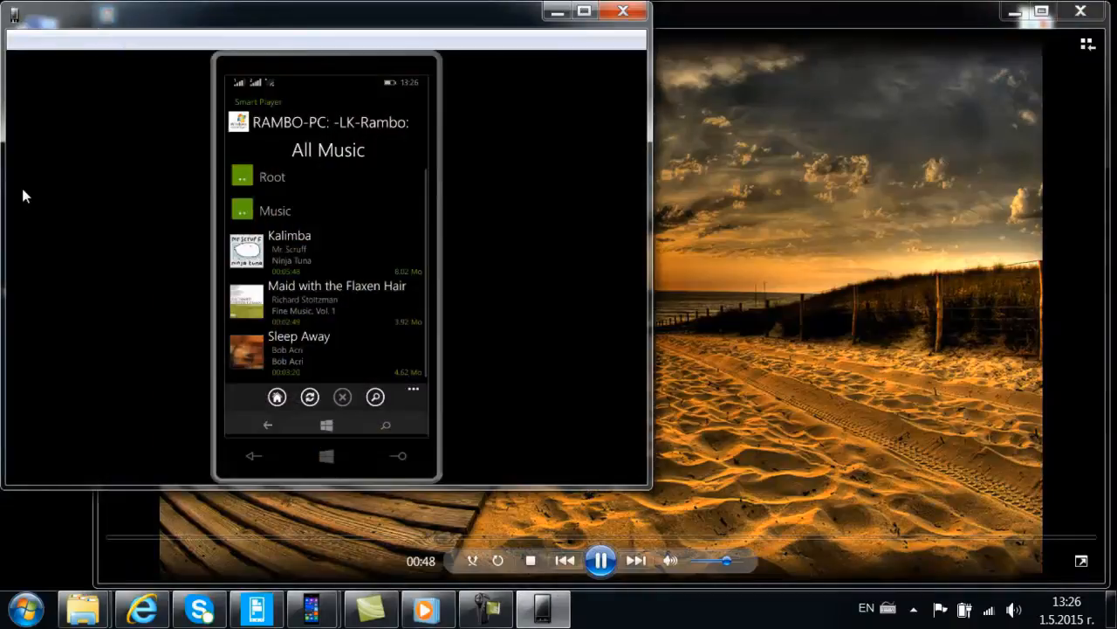
{"action": "mouse_move", "coordinate": [271, 211]}
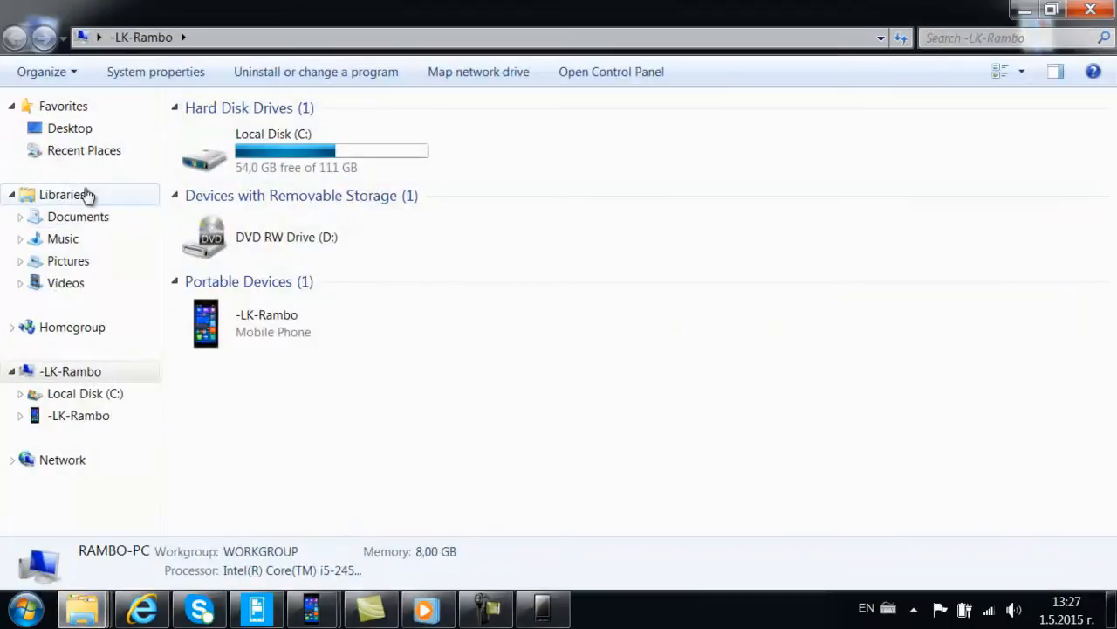
Open Libraries > Music > Sample Music in Explorer, then bring the phone mirror forward.
{"action": "left_click", "coordinate": [60, 194]}
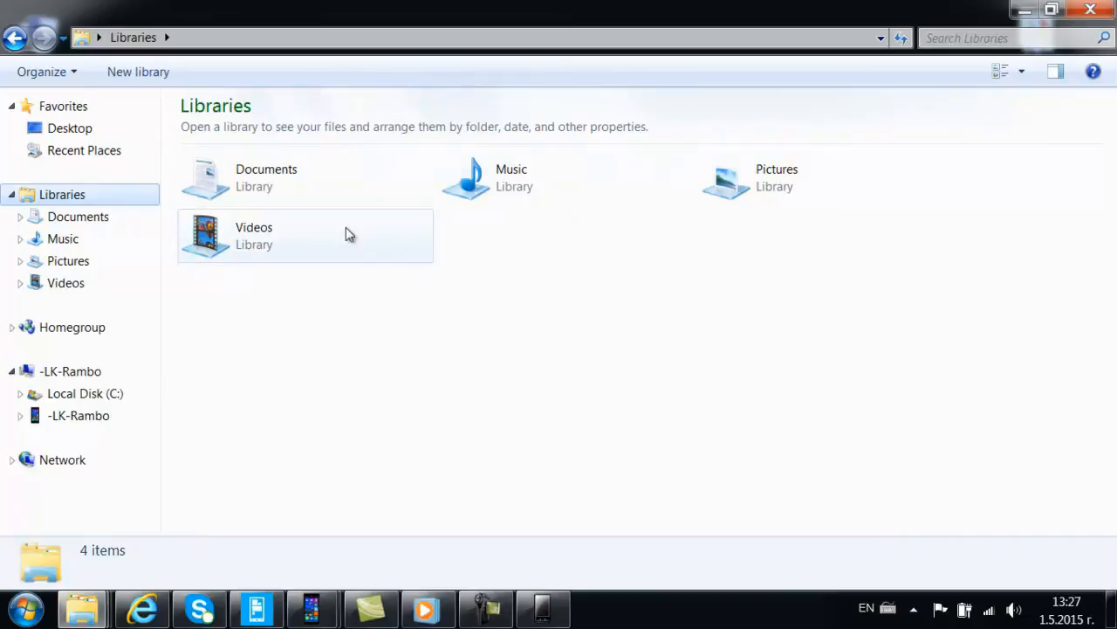
{"action": "mouse_move", "coordinate": [552, 184]}
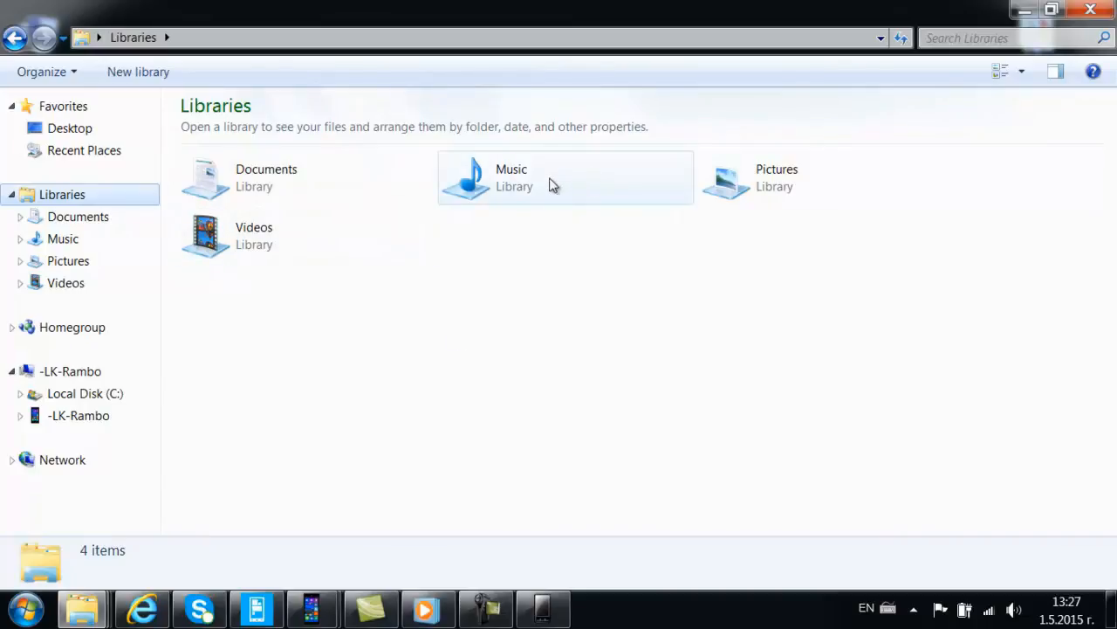
{"action": "double_click", "coordinate": [511, 177]}
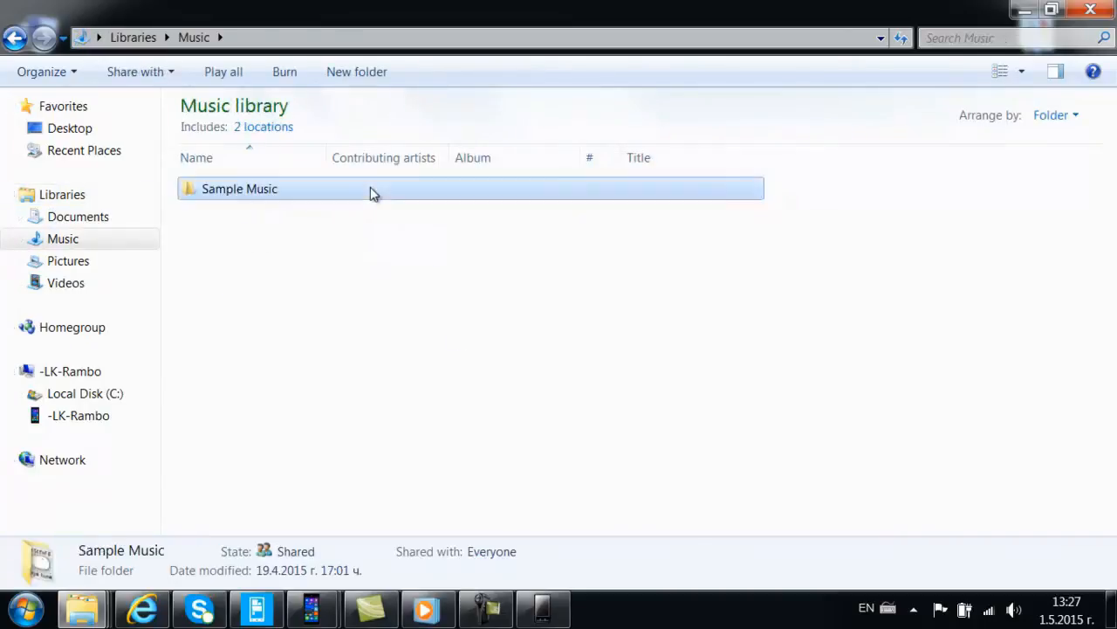
{"action": "double_click", "coordinate": [239, 189]}
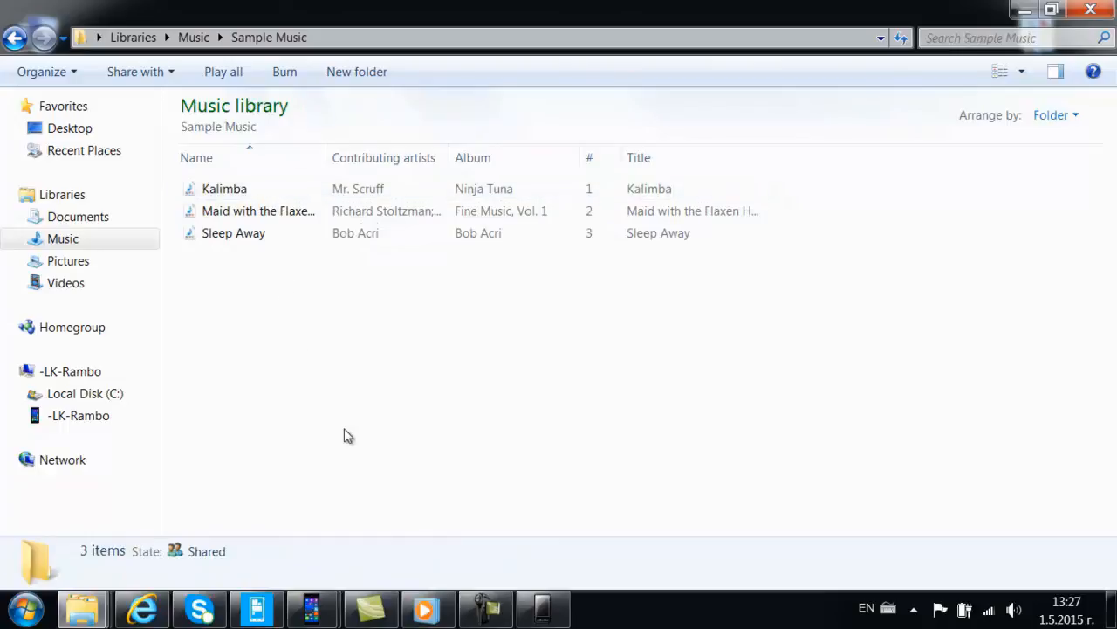
{"action": "left_click", "coordinate": [545, 608]}
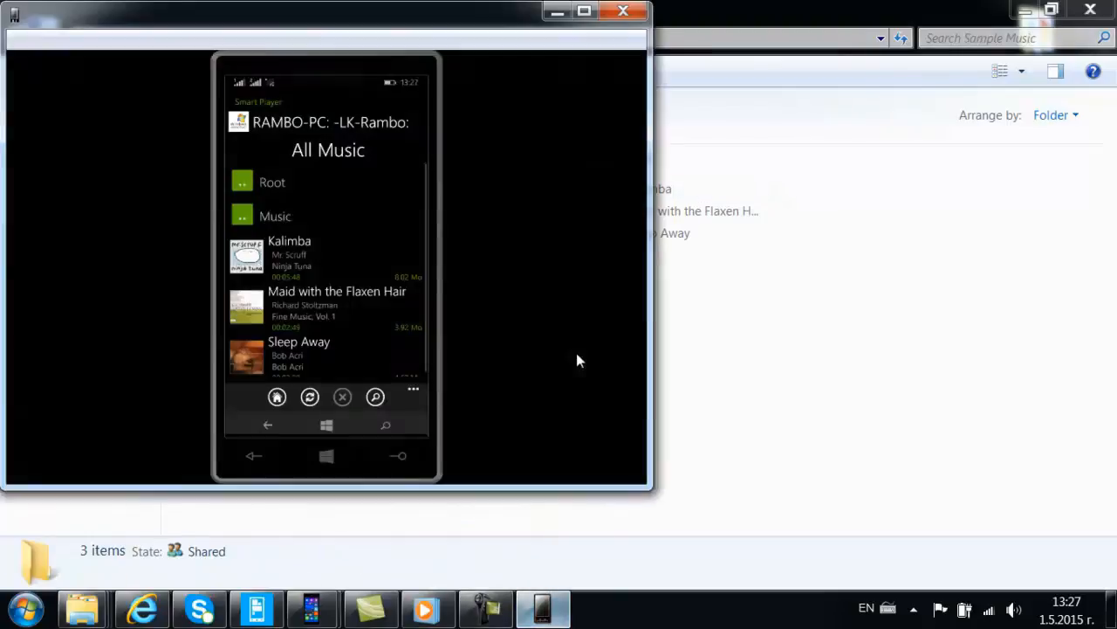
Play Kalimba on RM-1040_1022, then switch playback to RAMBO-PC's Windows Media Player.
{"action": "left_click_drag", "start_coordinate": [328, 11], "coordinate": [711, 65]}
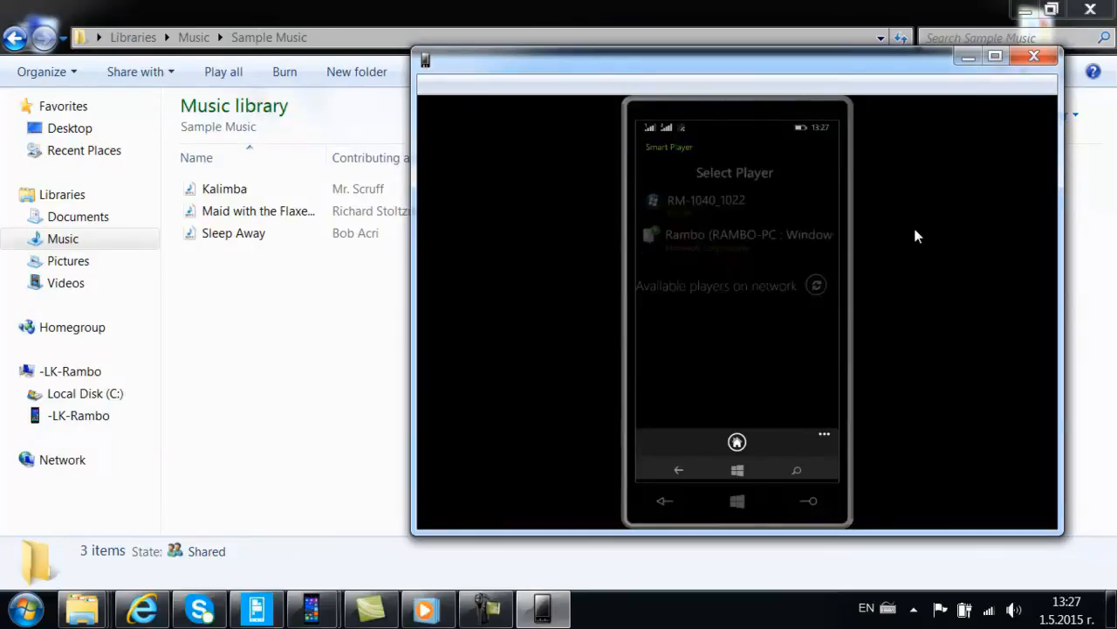
{"action": "left_click", "coordinate": [705, 199]}
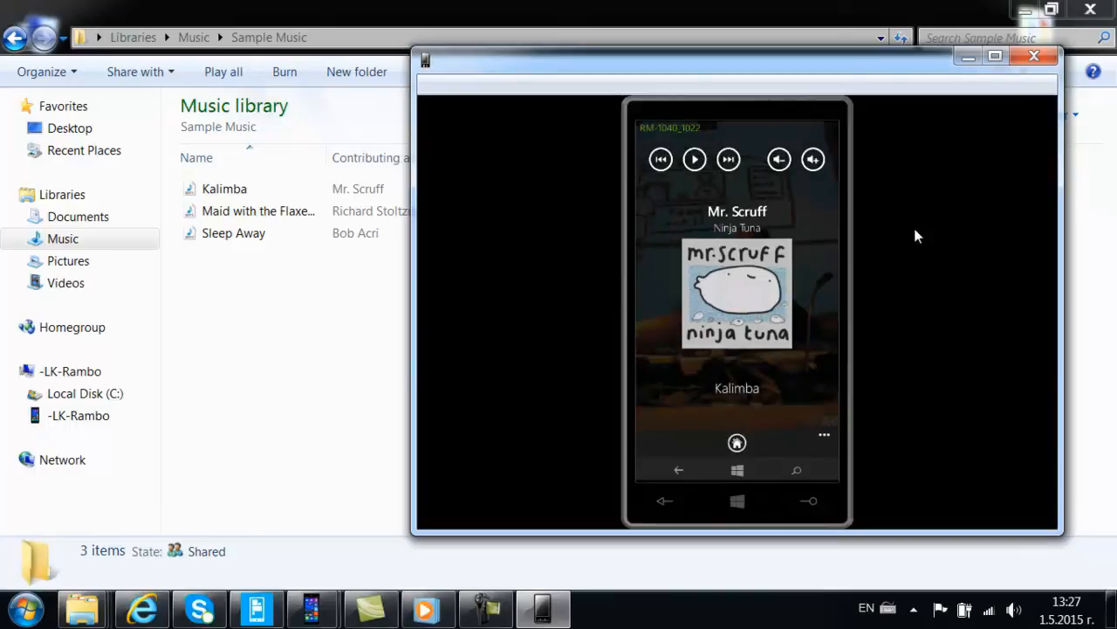
{"action": "left_click", "coordinate": [693, 159]}
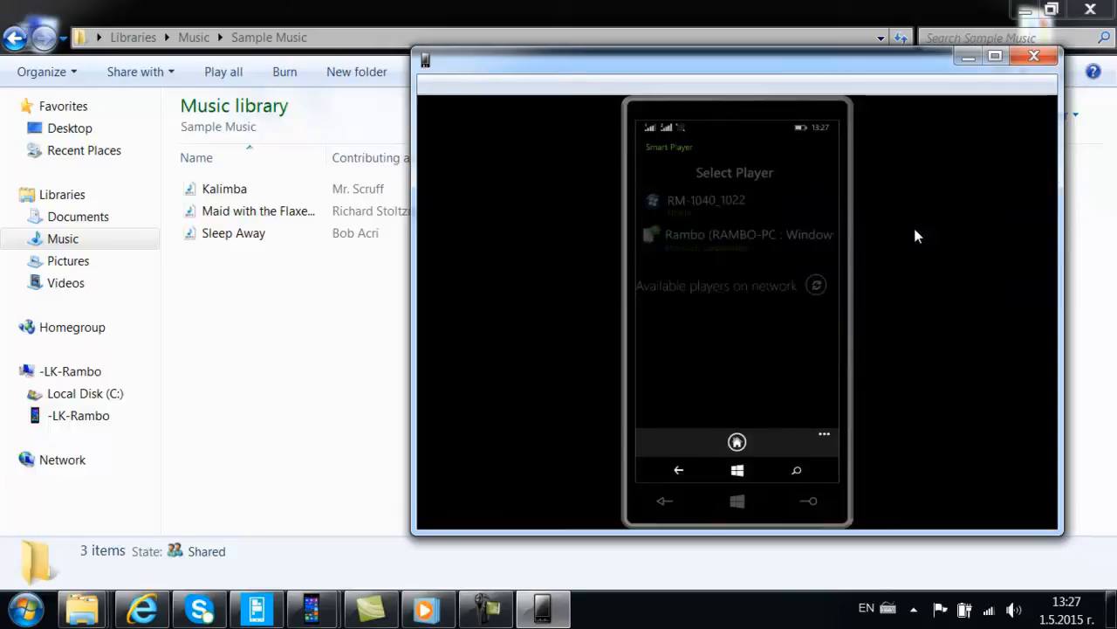
{"action": "left_click", "coordinate": [705, 199]}
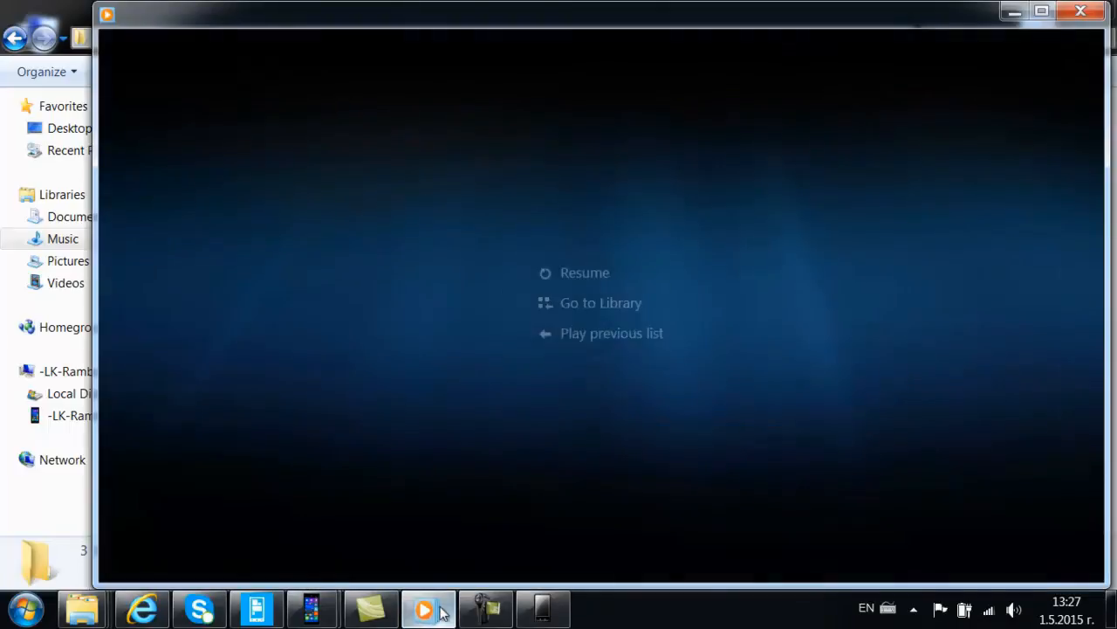
Watch Kalimba by Mr. Scruff in Windows Media Player, then return to the phone mirror.
{"action": "left_click", "coordinate": [585, 272]}
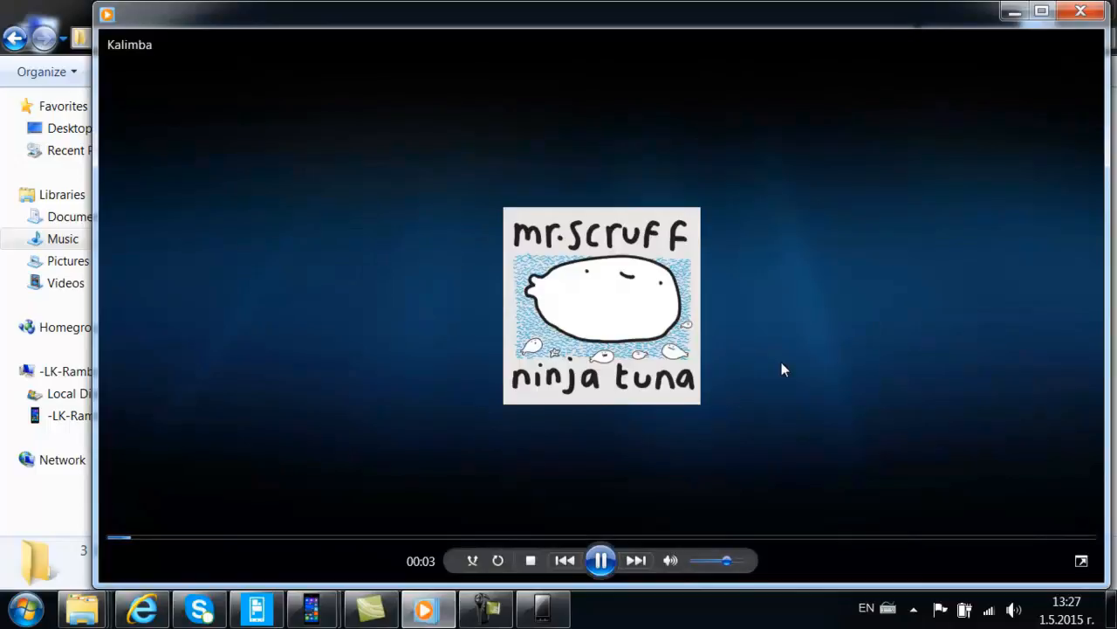
{"action": "left_click", "coordinate": [601, 559]}
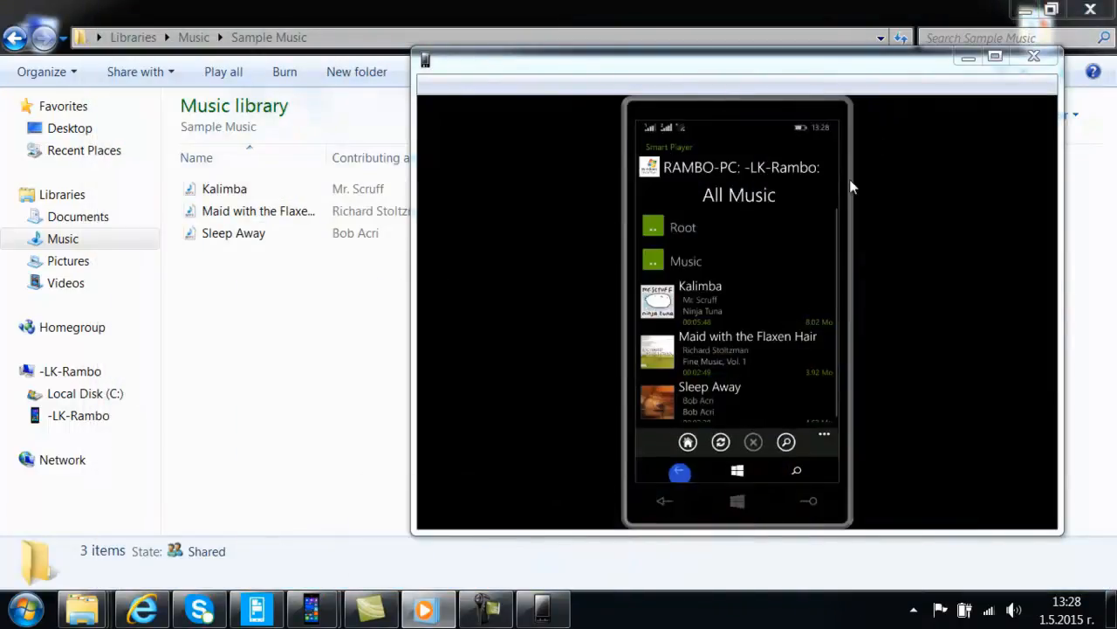
{"action": "mouse_move", "coordinate": [726, 142]}
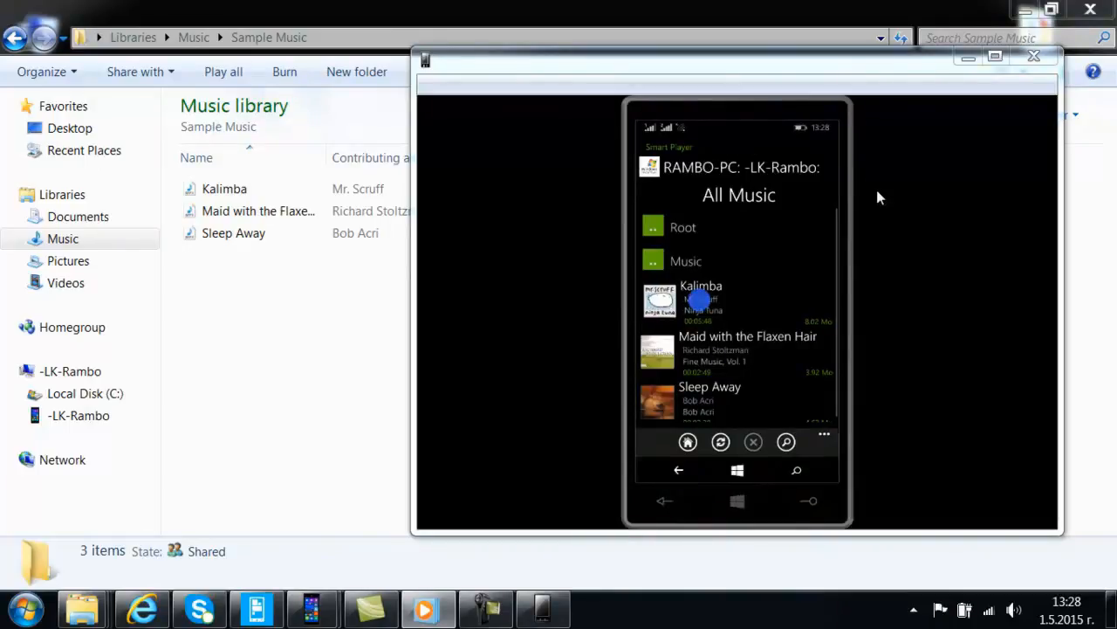
View Kalimba's track options, then close the phone mirror window.
{"action": "left_click", "coordinate": [703, 300]}
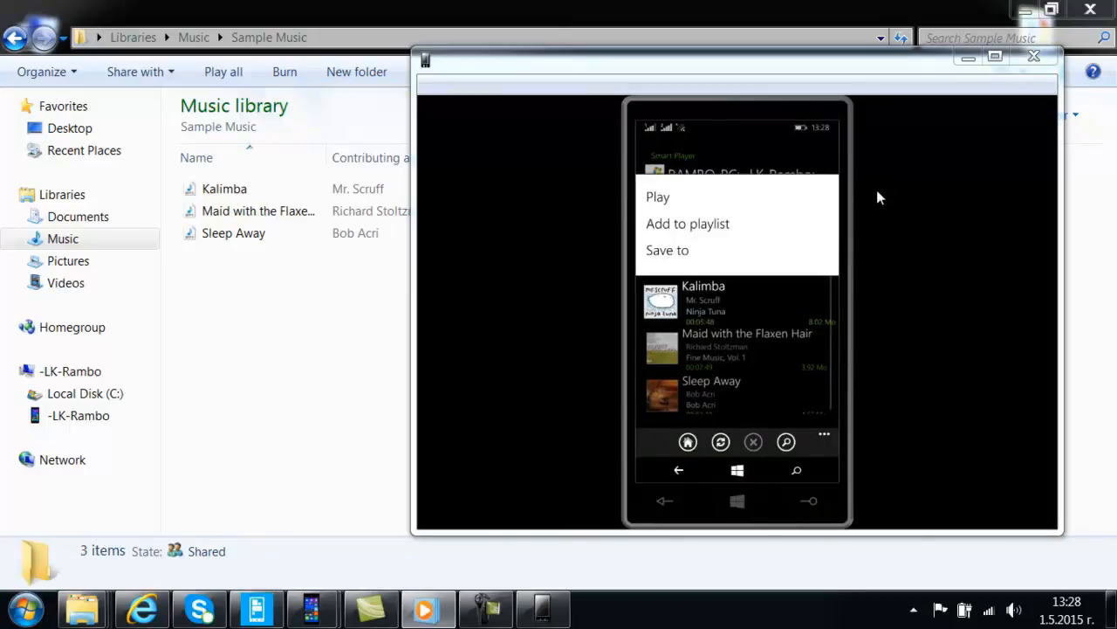
{"action": "mouse_move", "coordinate": [902, 214]}
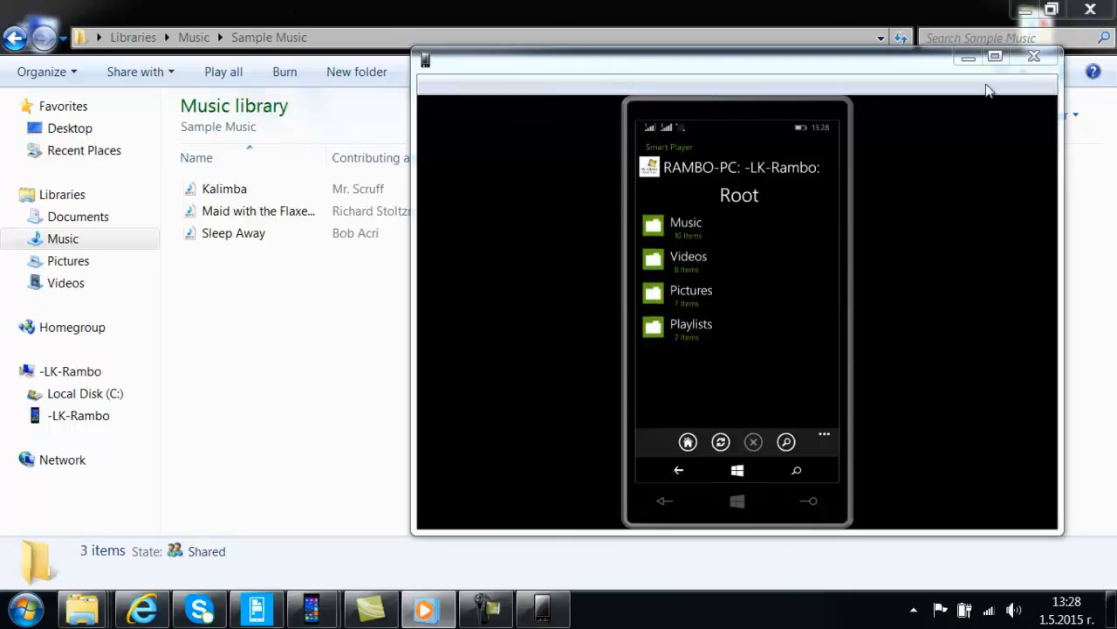
{"action": "left_click", "coordinate": [1032, 56]}
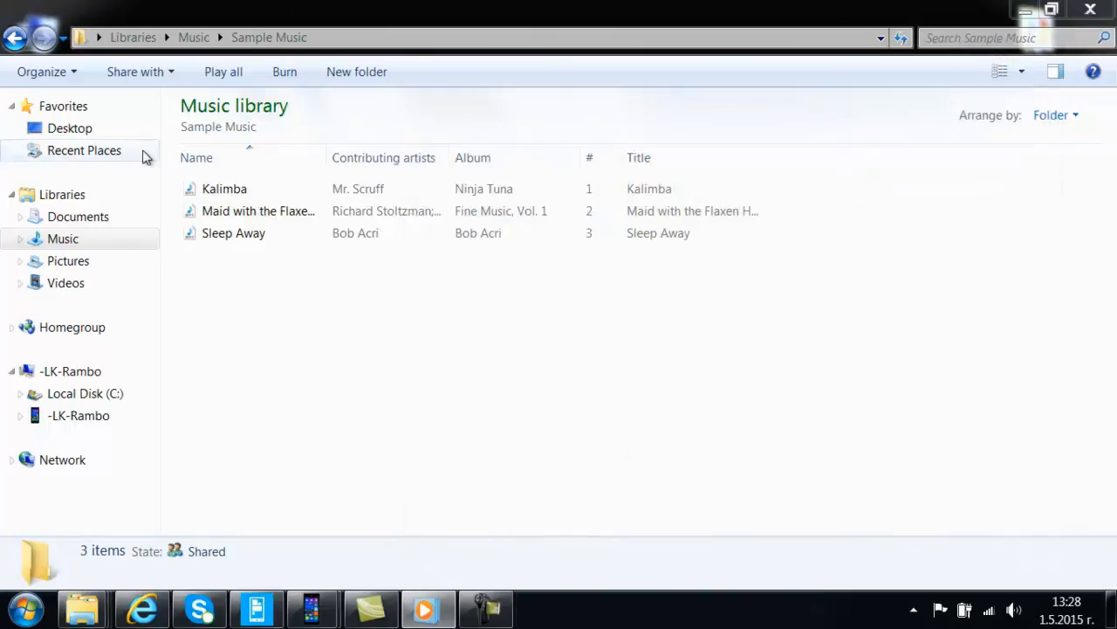